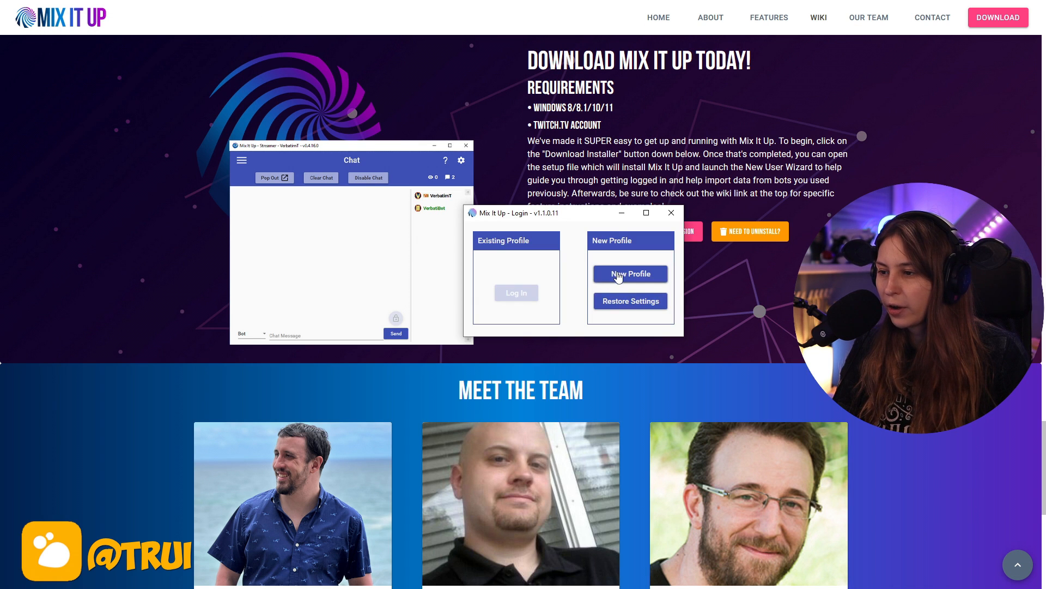
Start a new profile and log in with the Twitch streamer account.
left_click(628, 274)
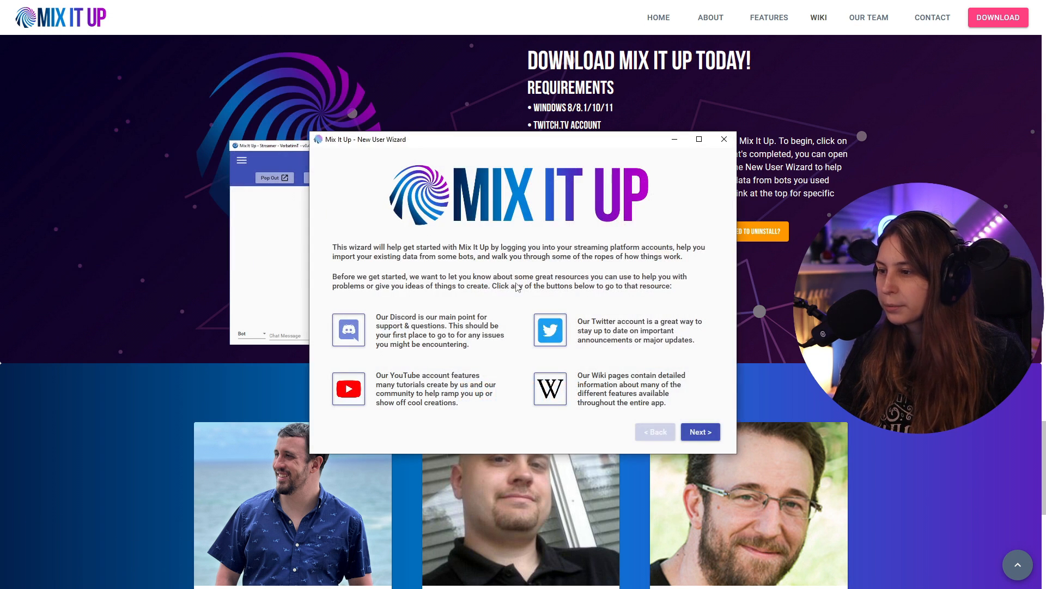
left_click(700, 431)
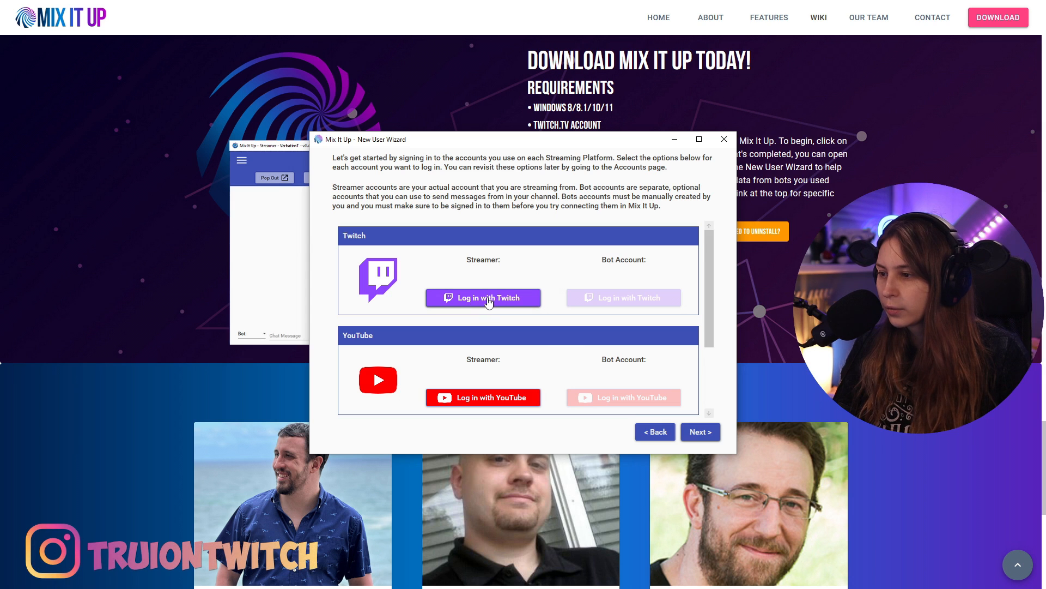
left_click(483, 297)
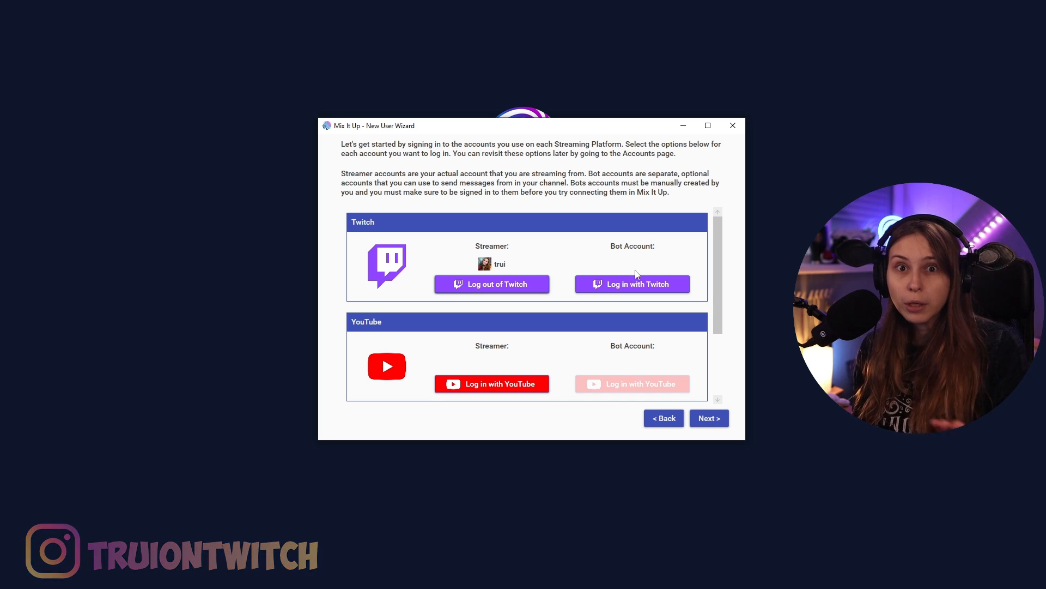
mouse_move(642, 232)
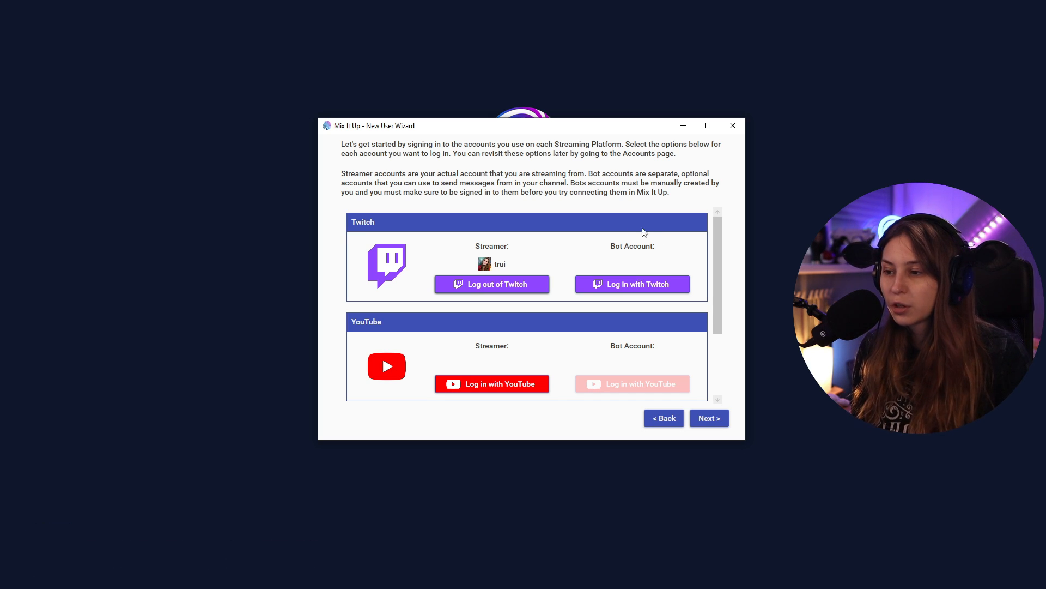
mouse_move(632, 283)
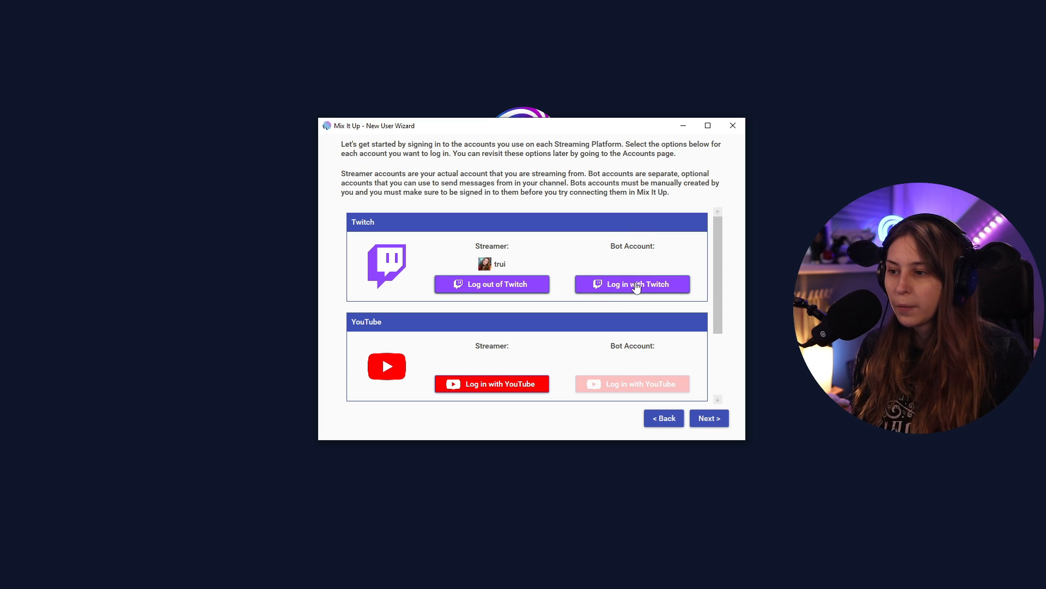
left_click(631, 283)
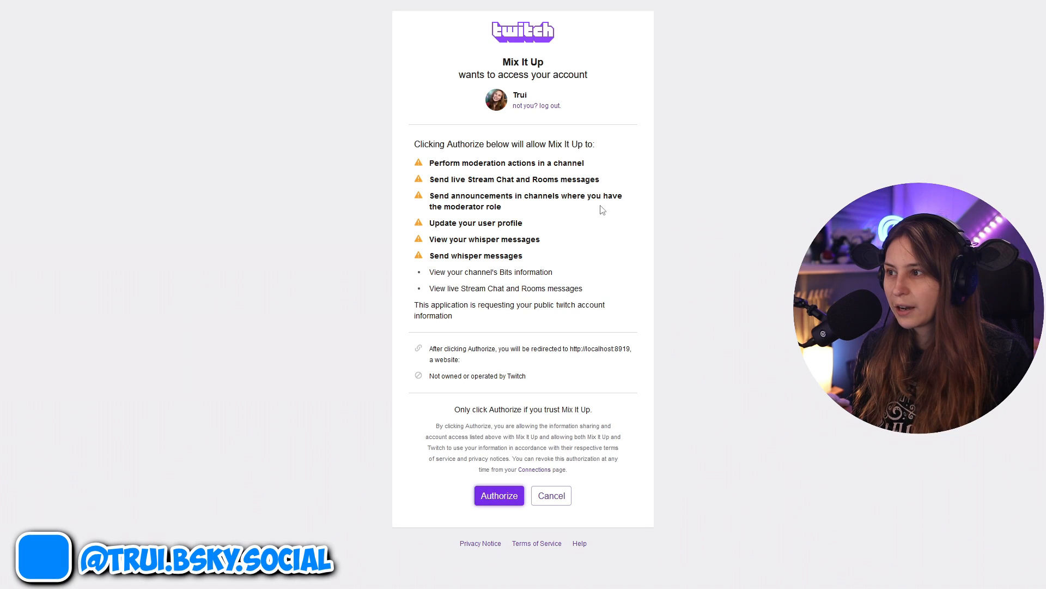
mouse_move(636, 169)
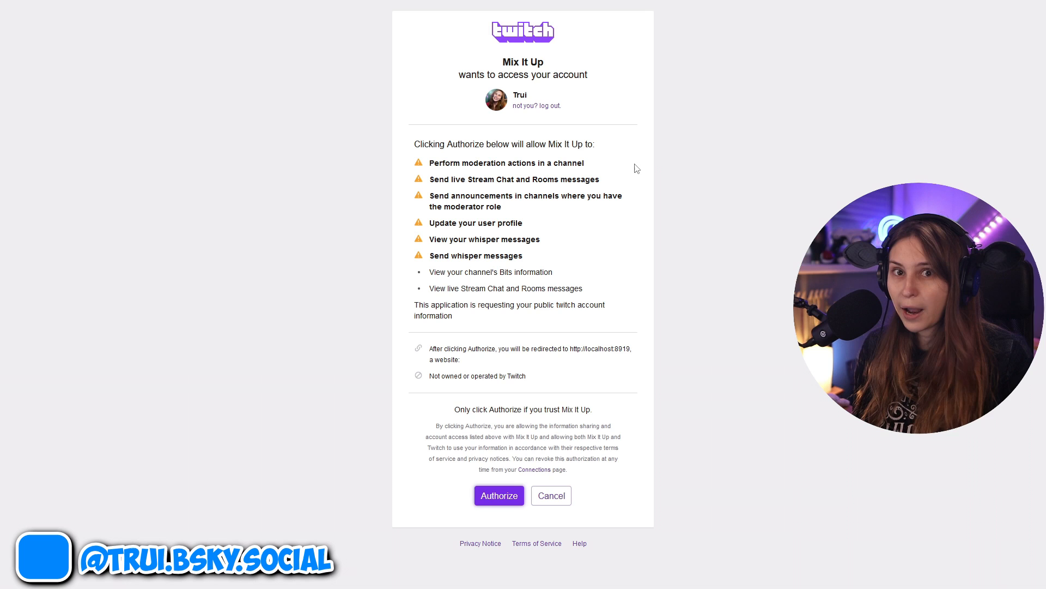
left_click(499, 496)
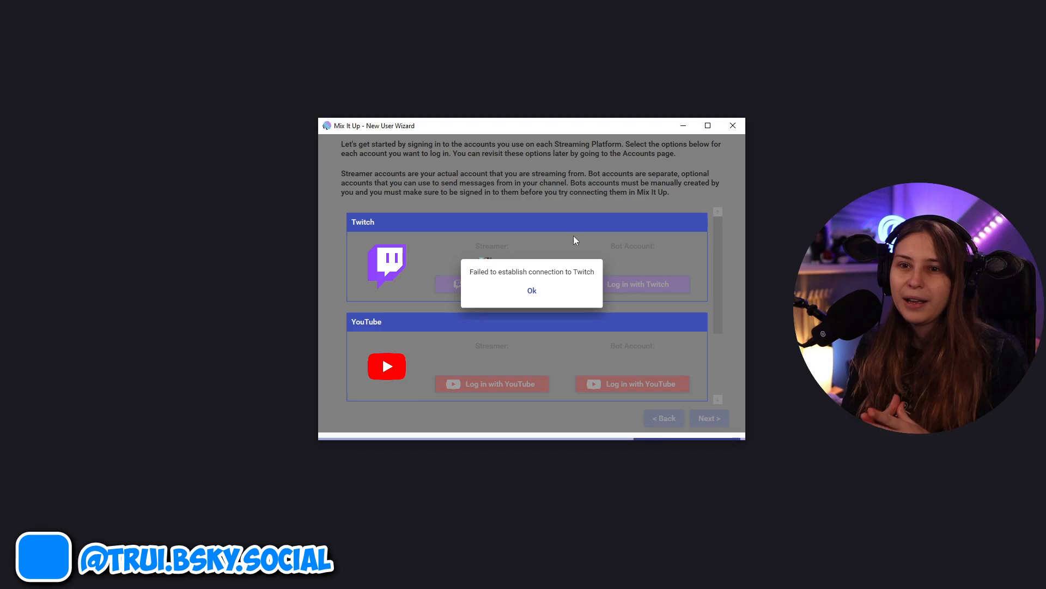
left_click(532, 289)
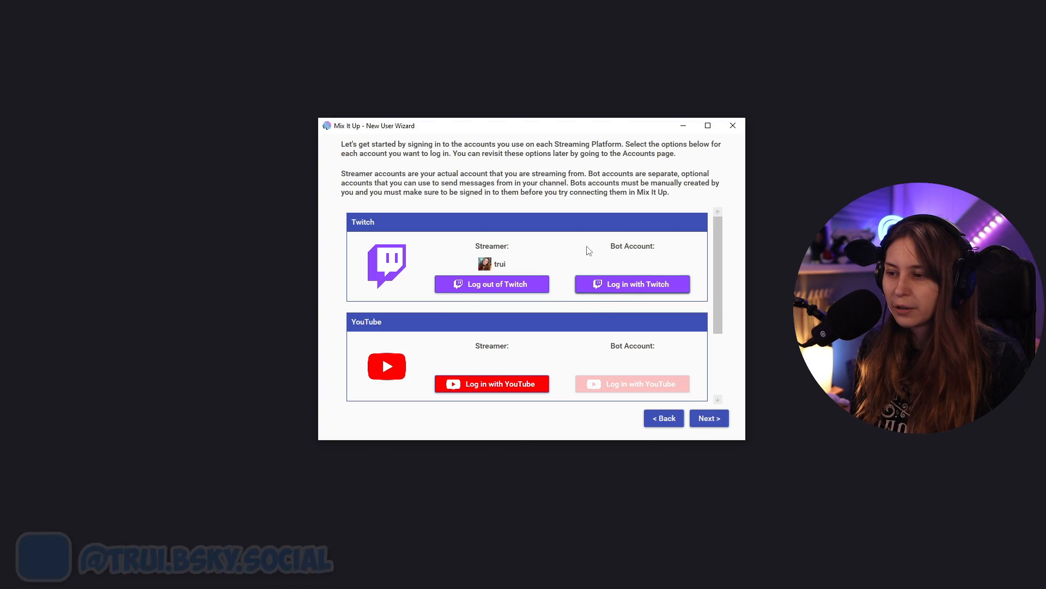
mouse_move(677, 250)
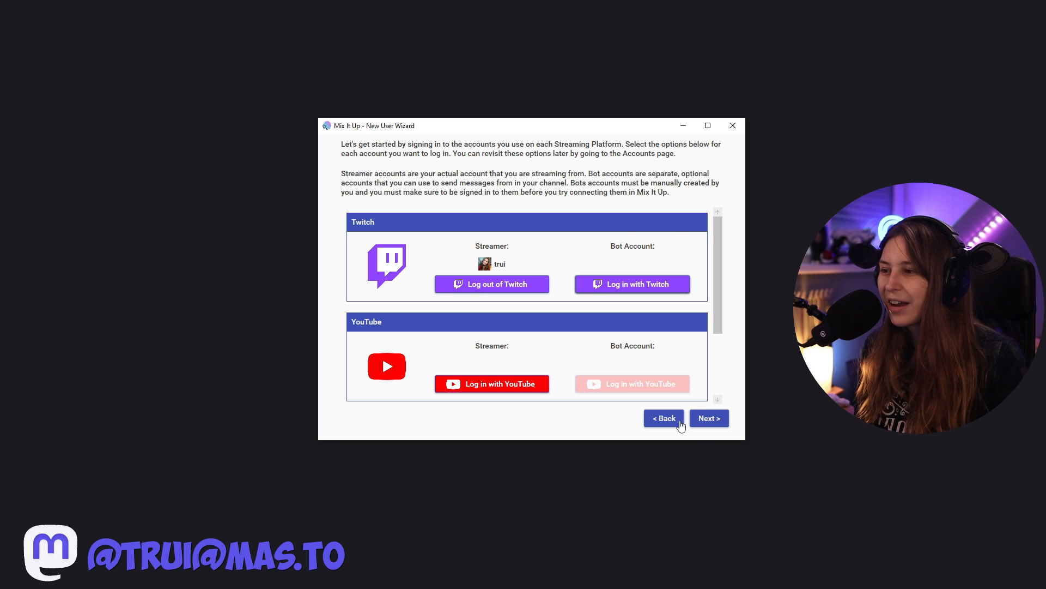
Advance past the accounts page to the Command & Action explanation page.
left_click(708, 418)
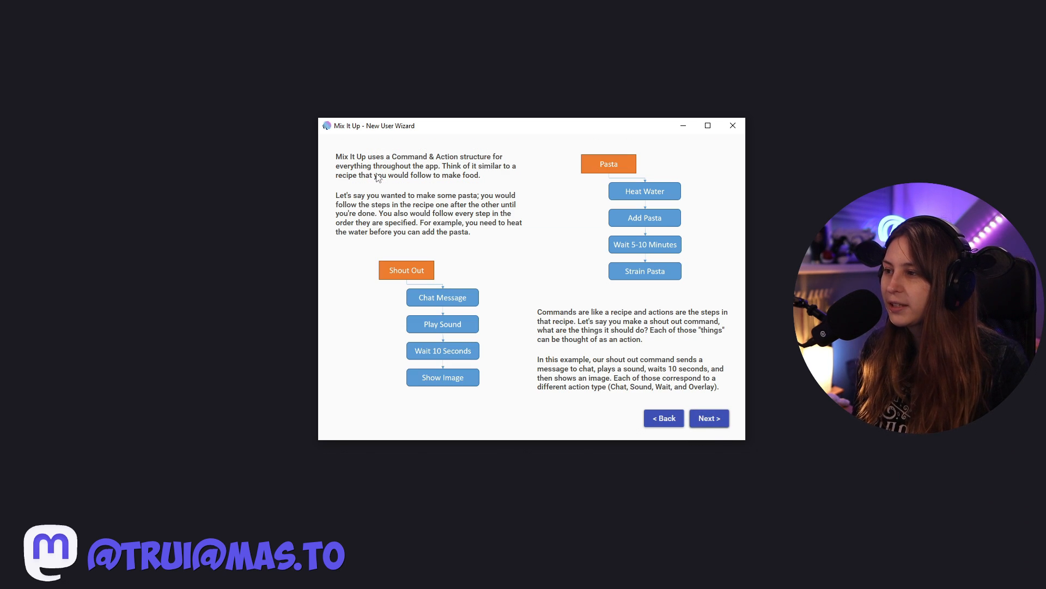
mouse_move(325, 189)
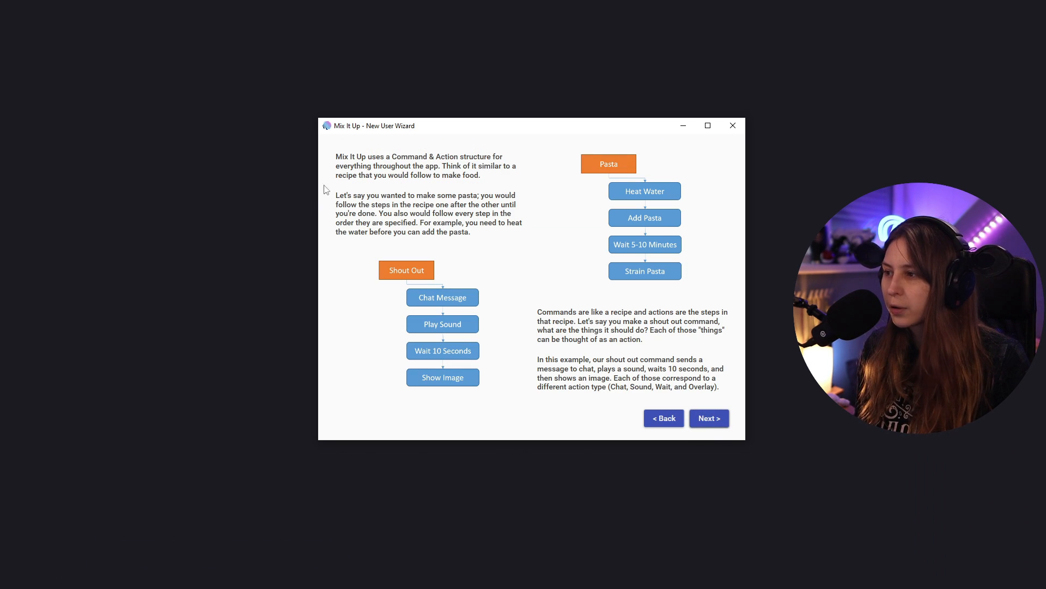
mouse_move(434, 164)
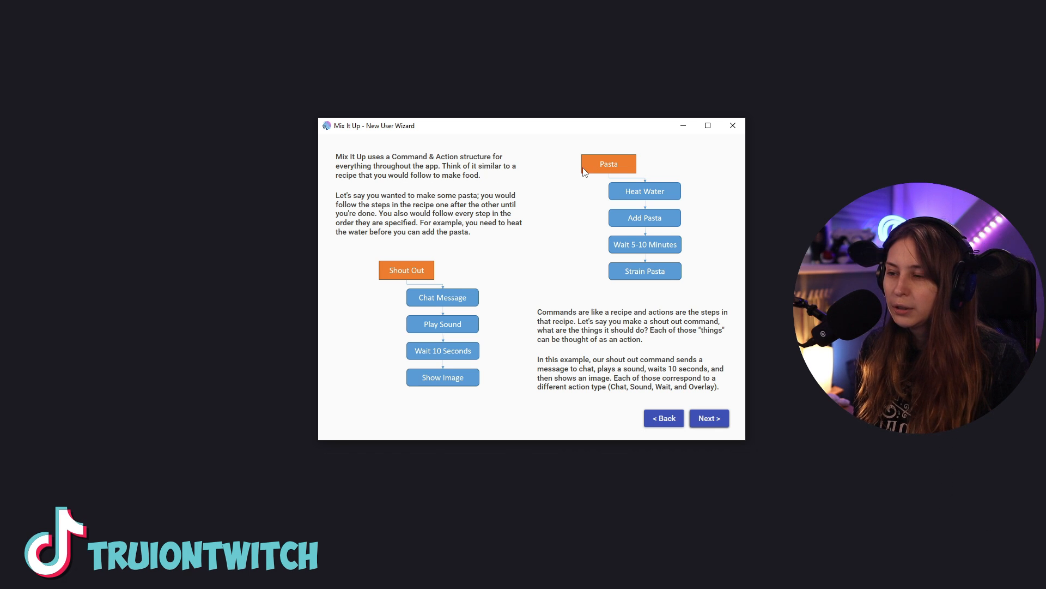
mouse_move(657, 229)
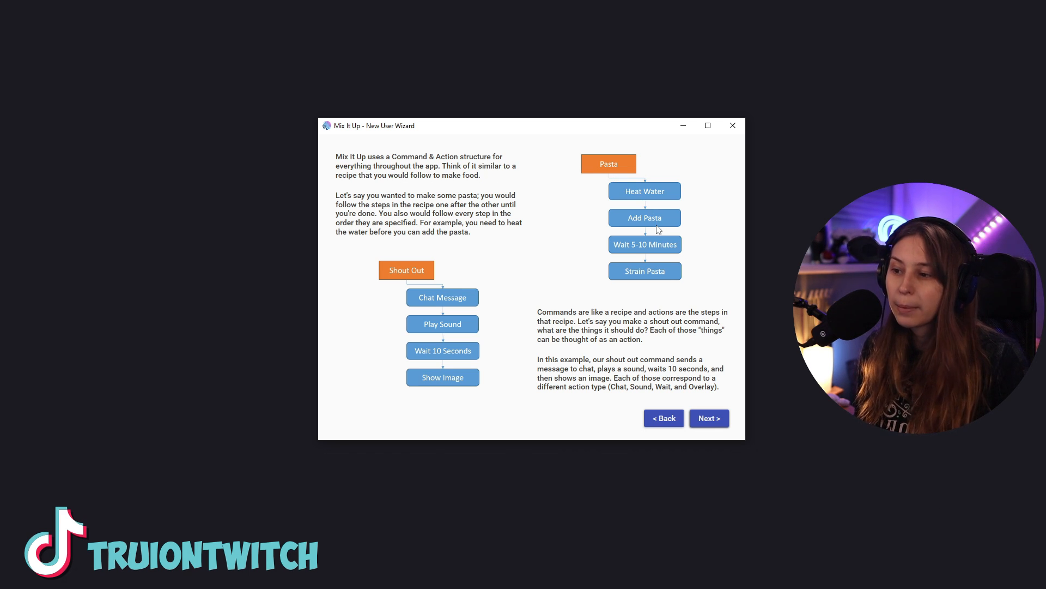
mouse_move(646, 265)
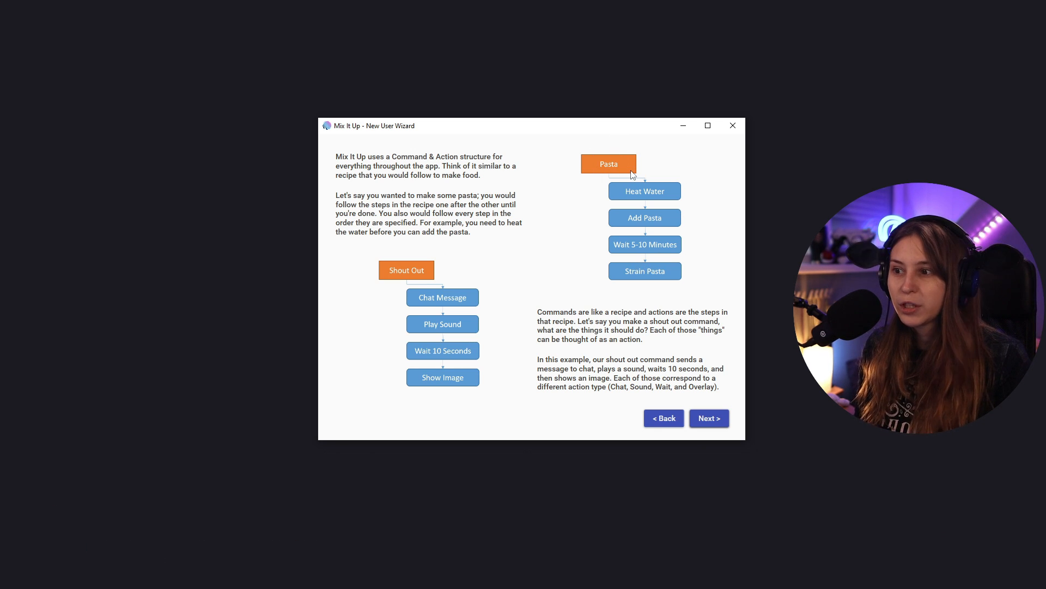
mouse_move(657, 187)
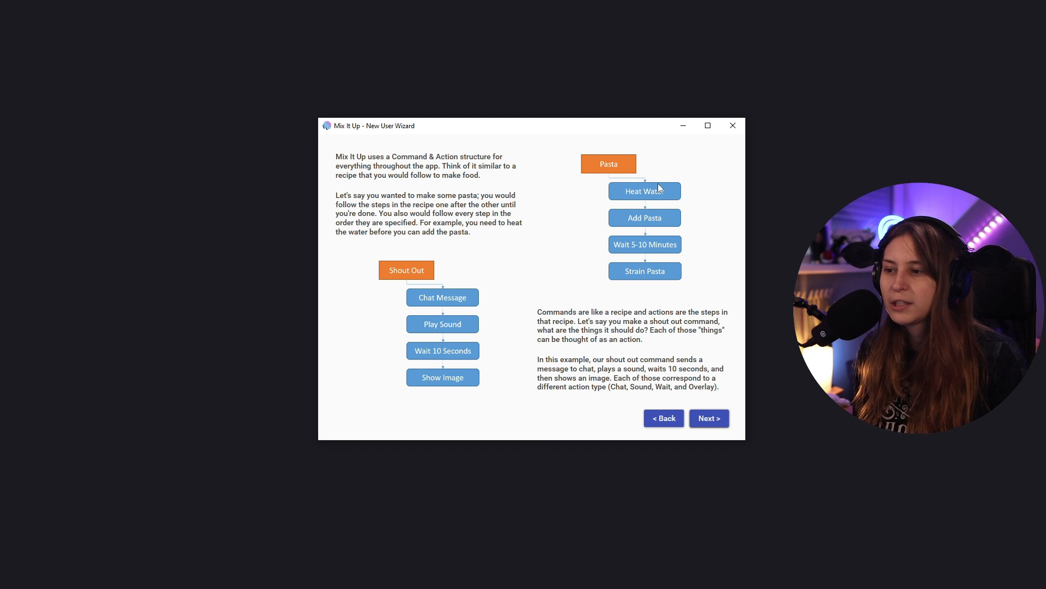
mouse_move(602, 295)
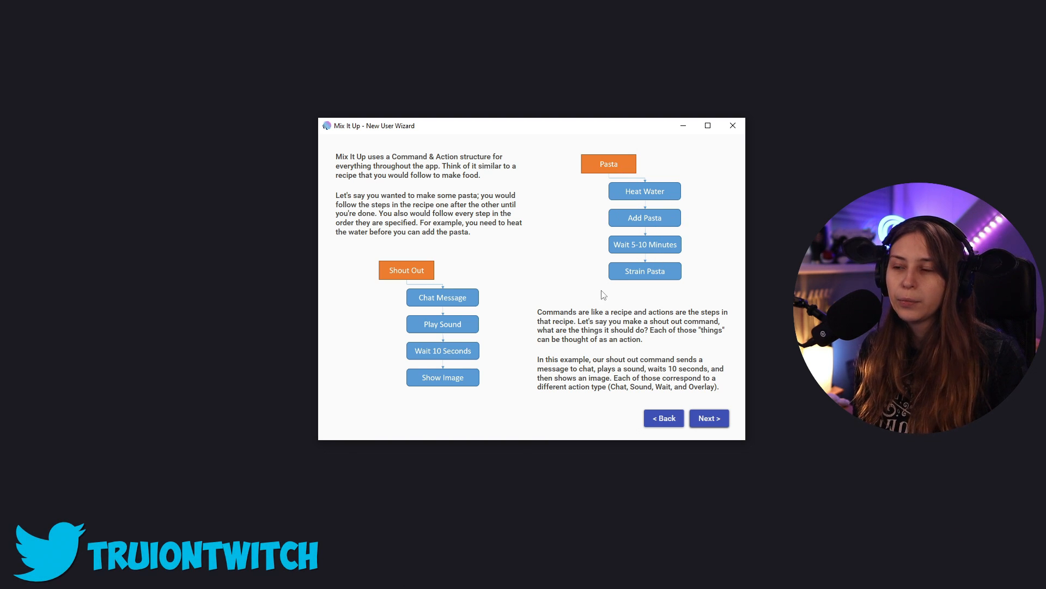
mouse_move(581, 292)
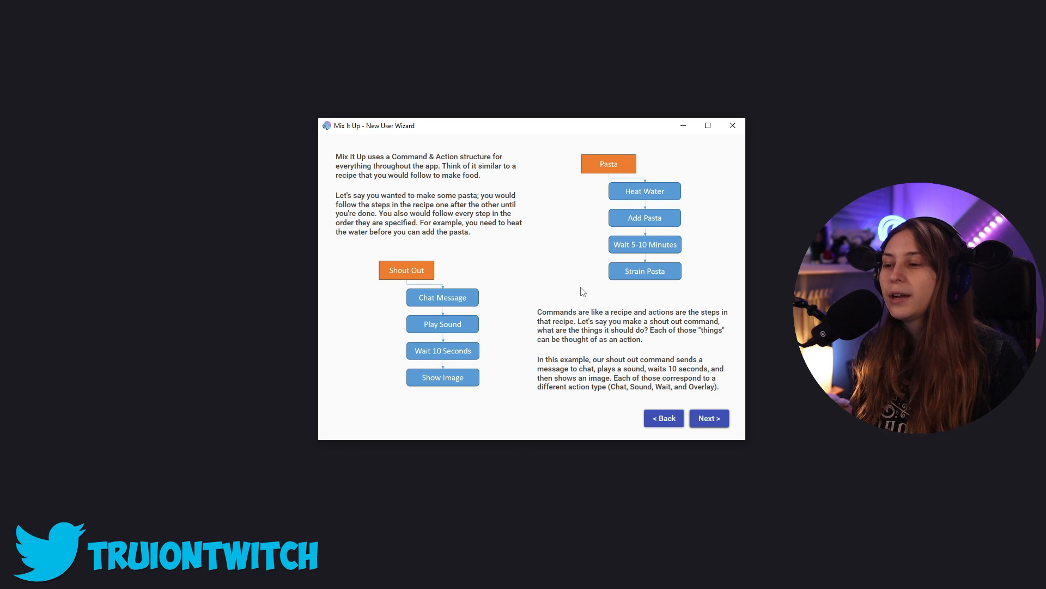
mouse_move(665, 224)
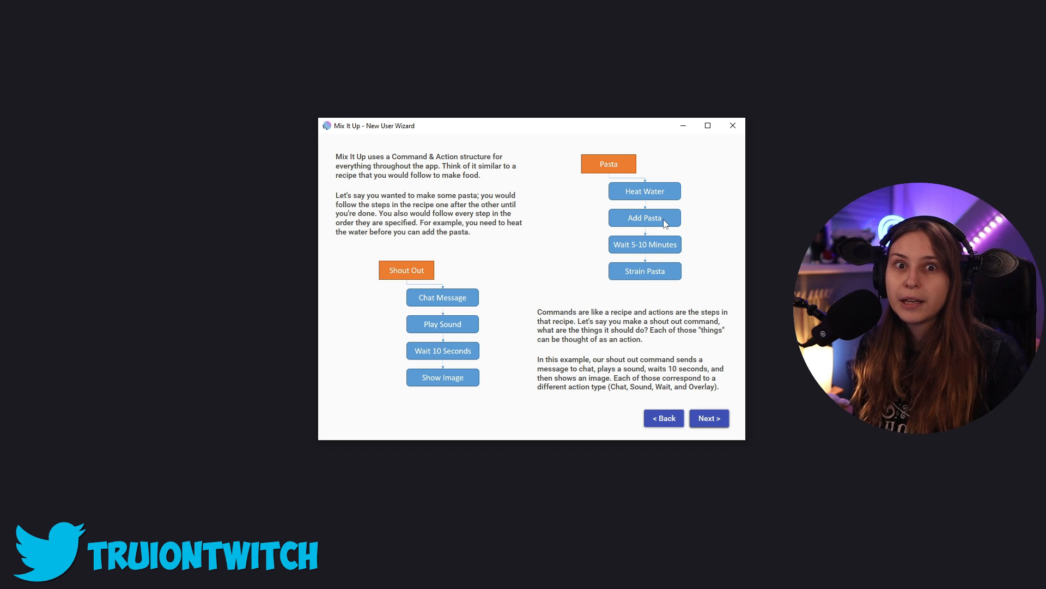
On the backup page, set Backup Rate to Weekly and choose the backup folder.
left_click(708, 418)
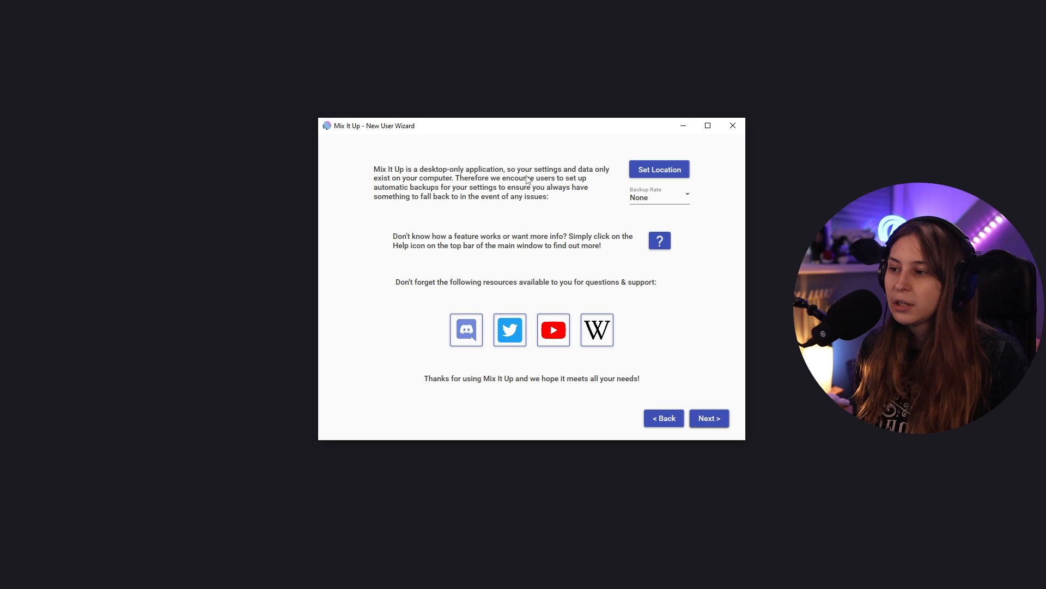
mouse_move(446, 181)
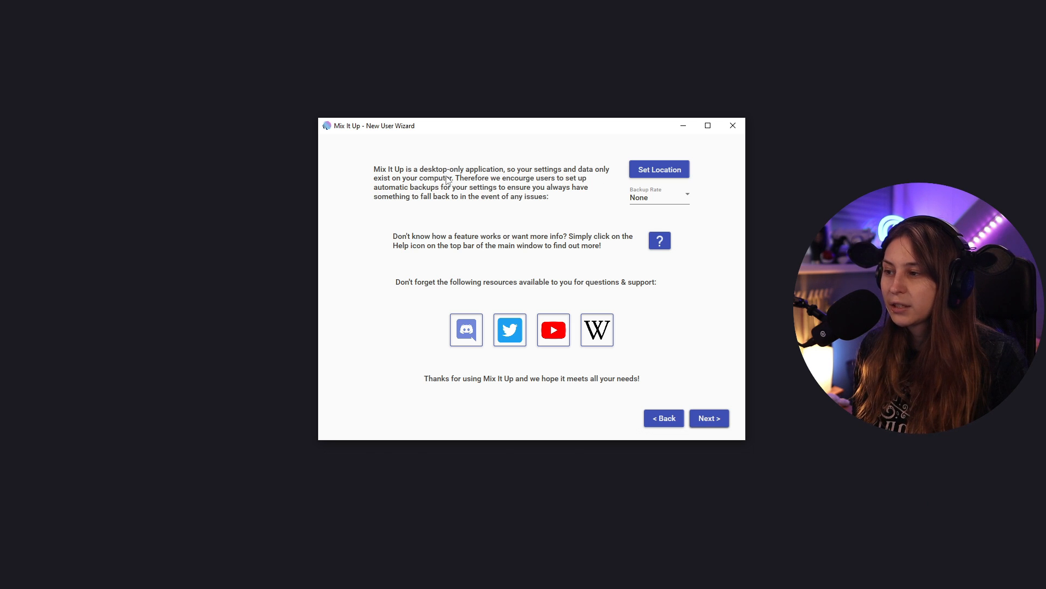
mouse_move(581, 270)
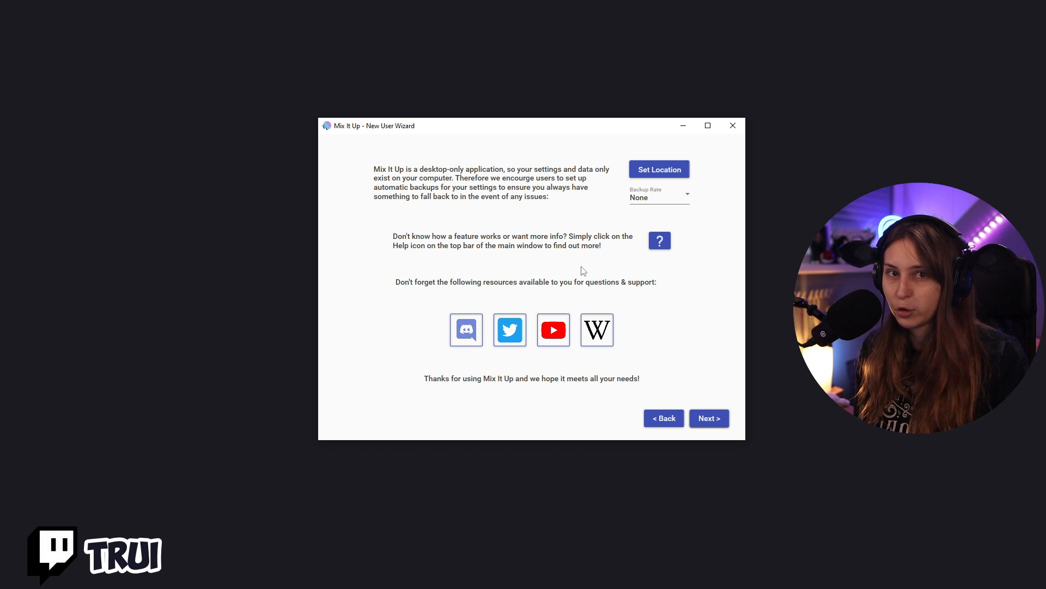
mouse_move(587, 187)
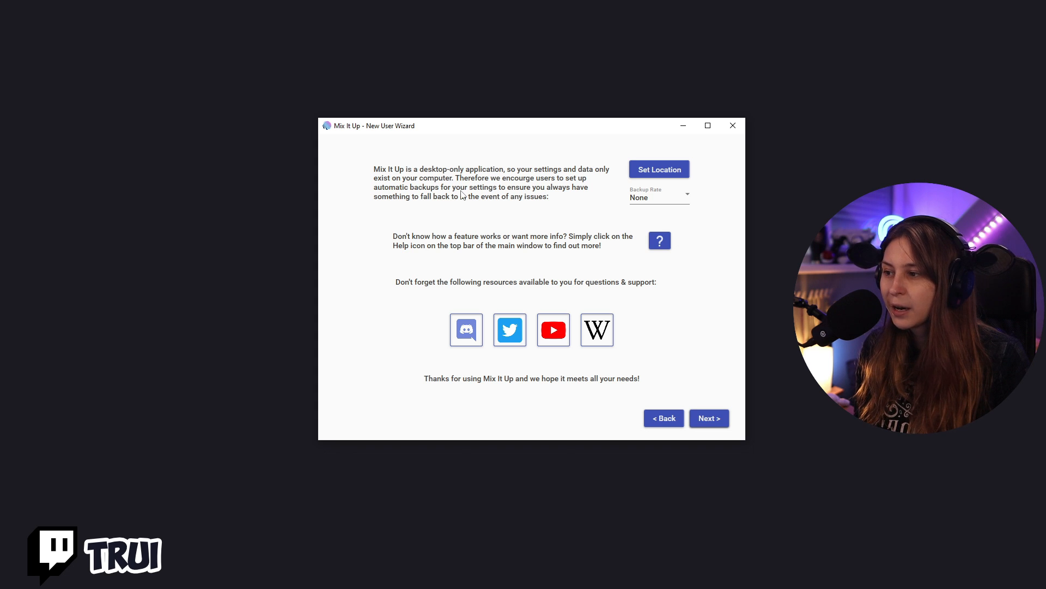
mouse_move(388, 214)
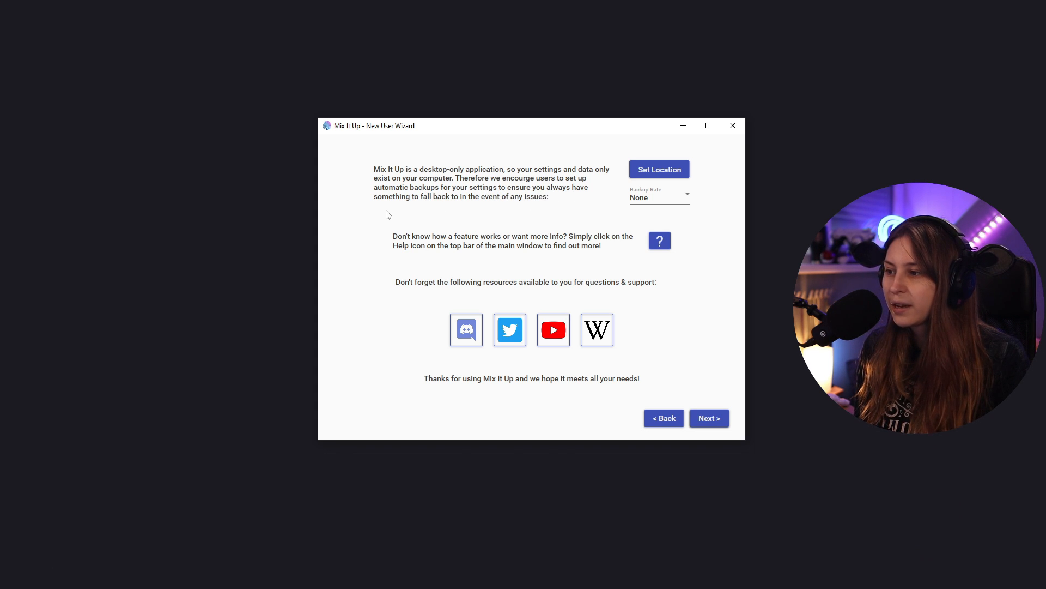
mouse_move(506, 207)
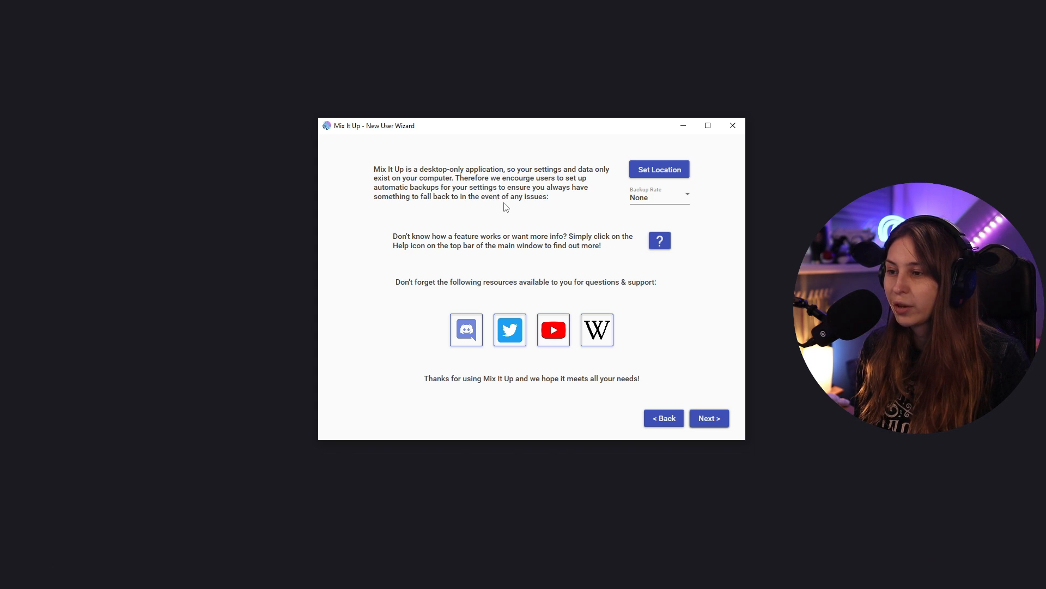
left_click(659, 195)
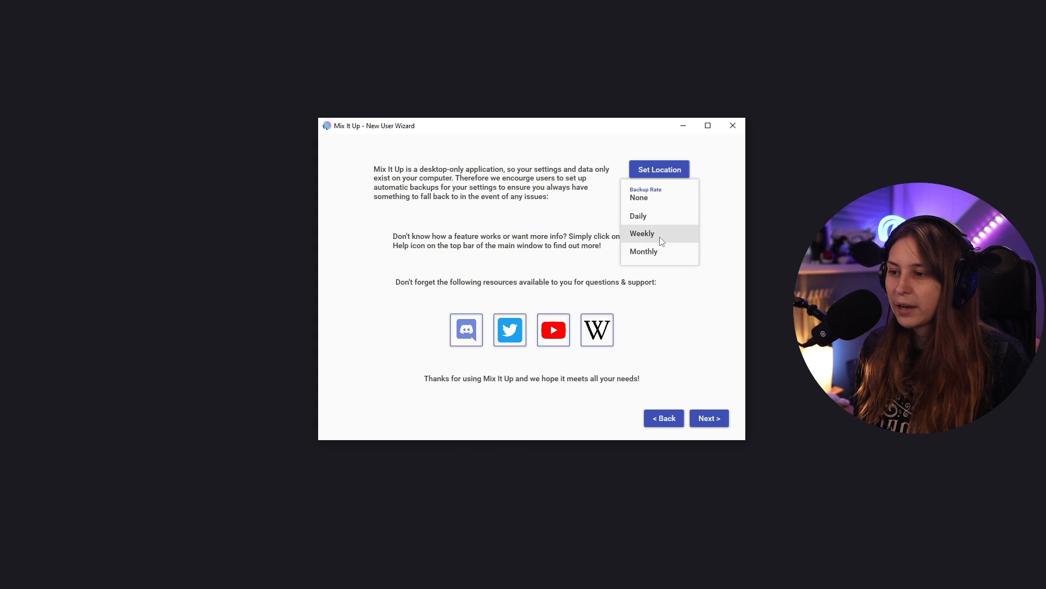
left_click(641, 233)
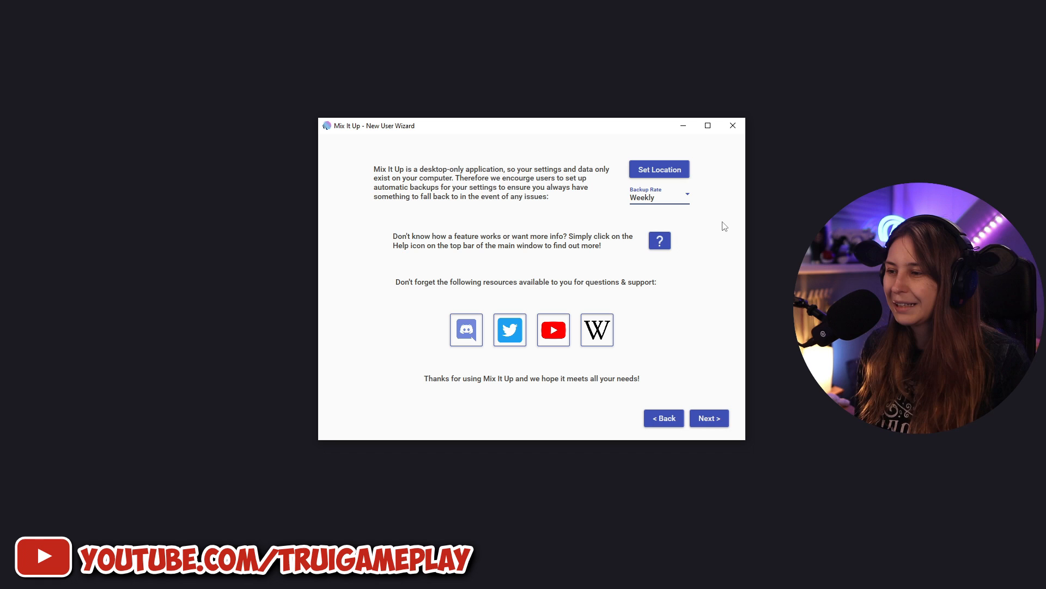
left_click(658, 169)
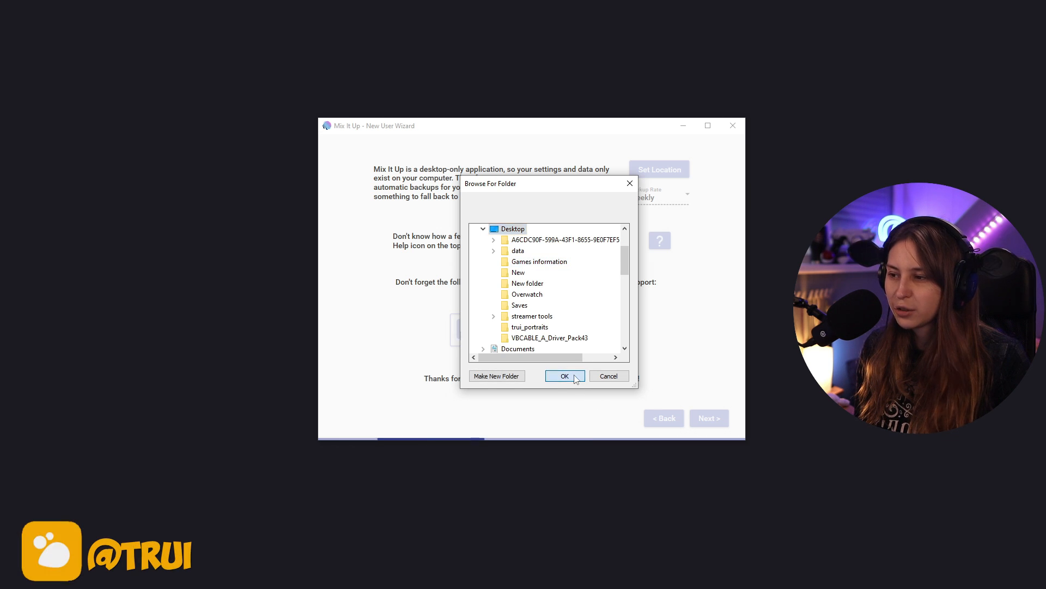
left_click(564, 375)
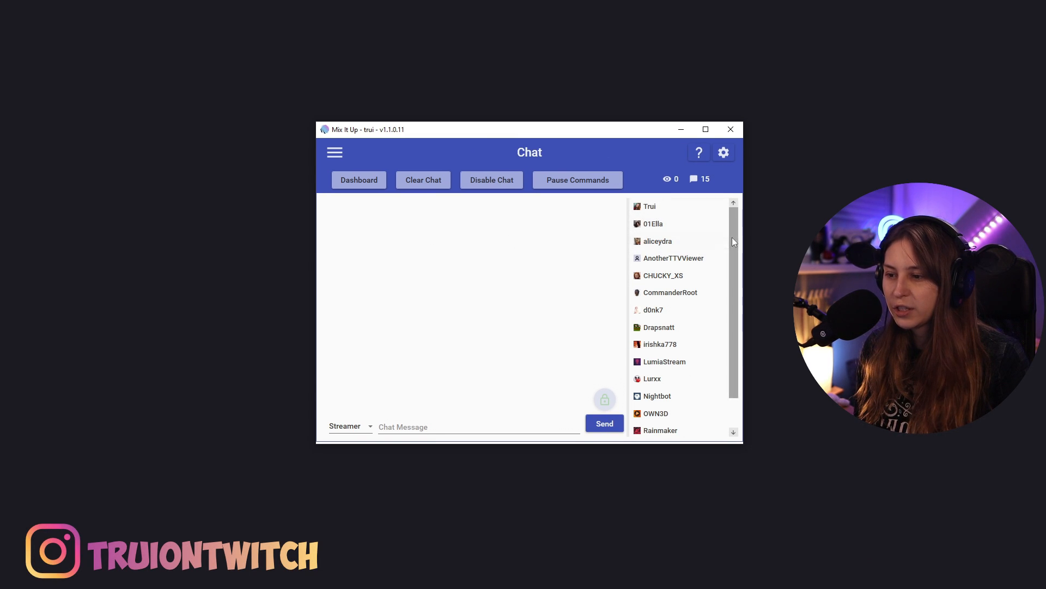
mouse_move(740, 290)
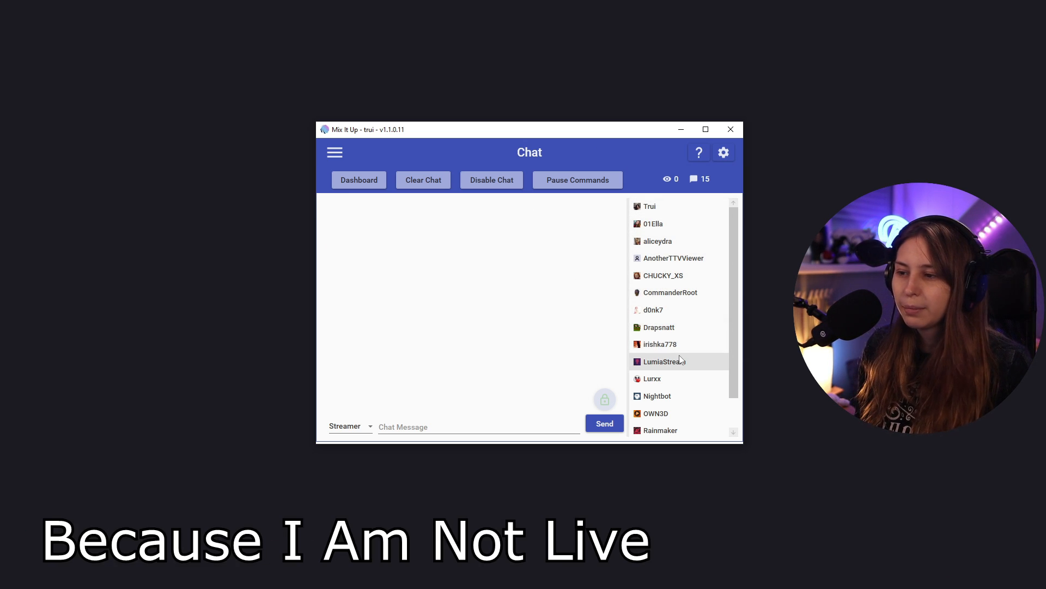
mouse_move(372, 422)
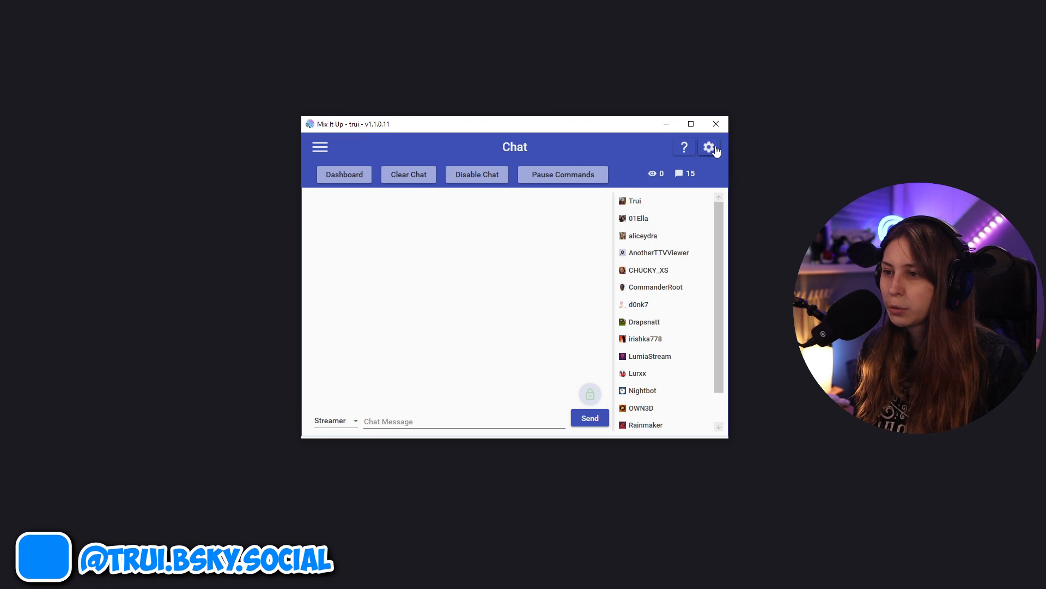
In settings, enable Auto Log-In and keep the language Default and platform Twitch.
left_click(708, 147)
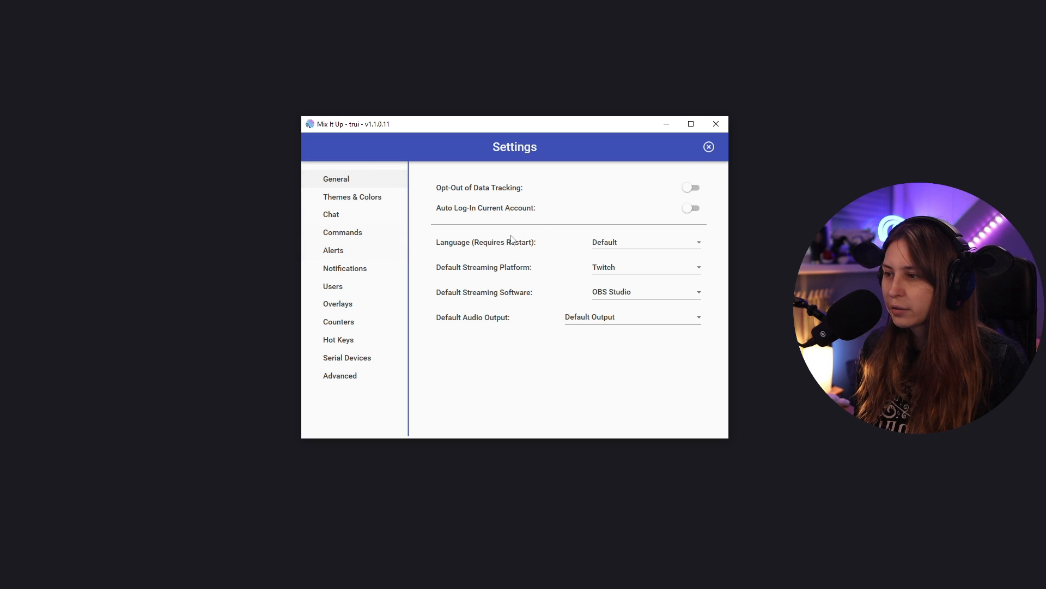
mouse_move(485, 208)
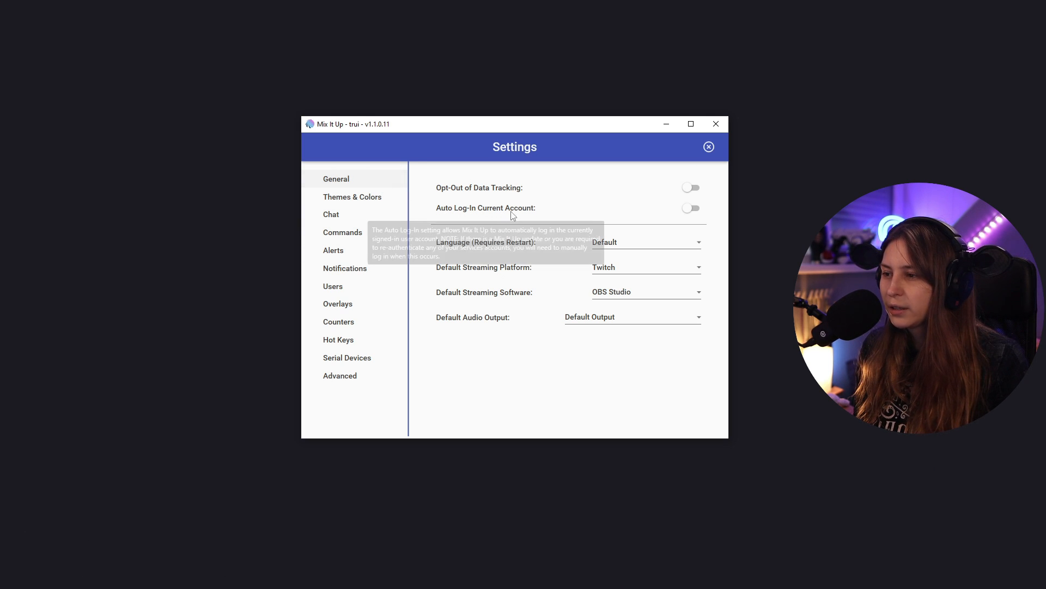
left_click(690, 208)
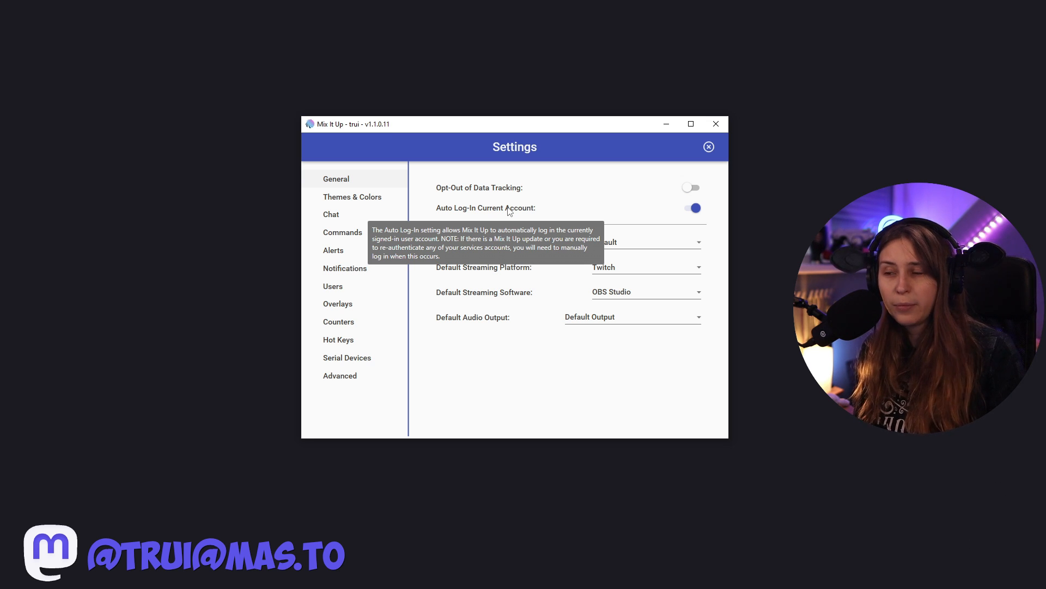
mouse_move(505, 194)
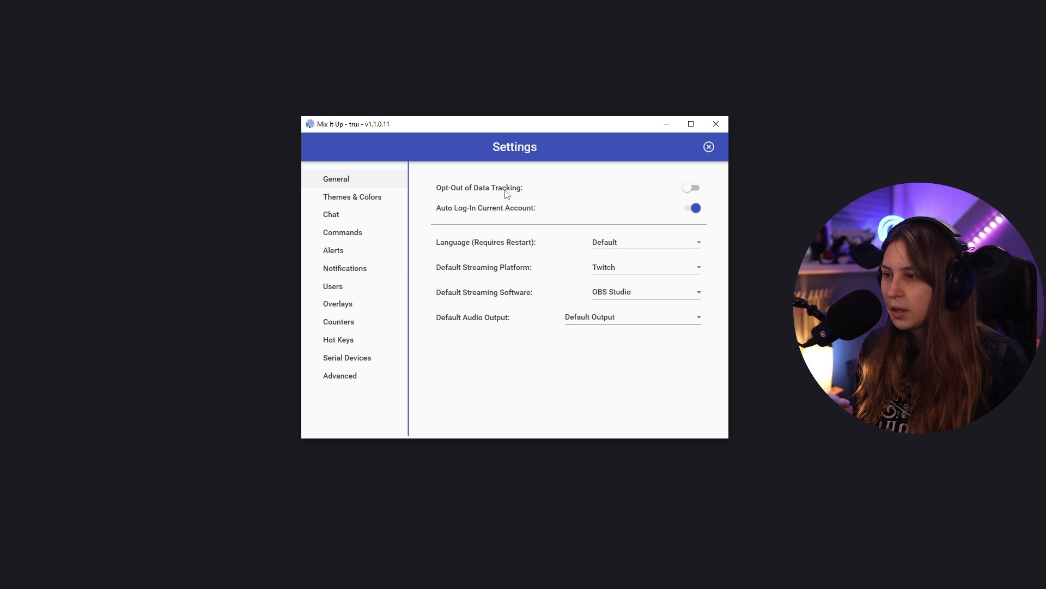
mouse_move(479, 188)
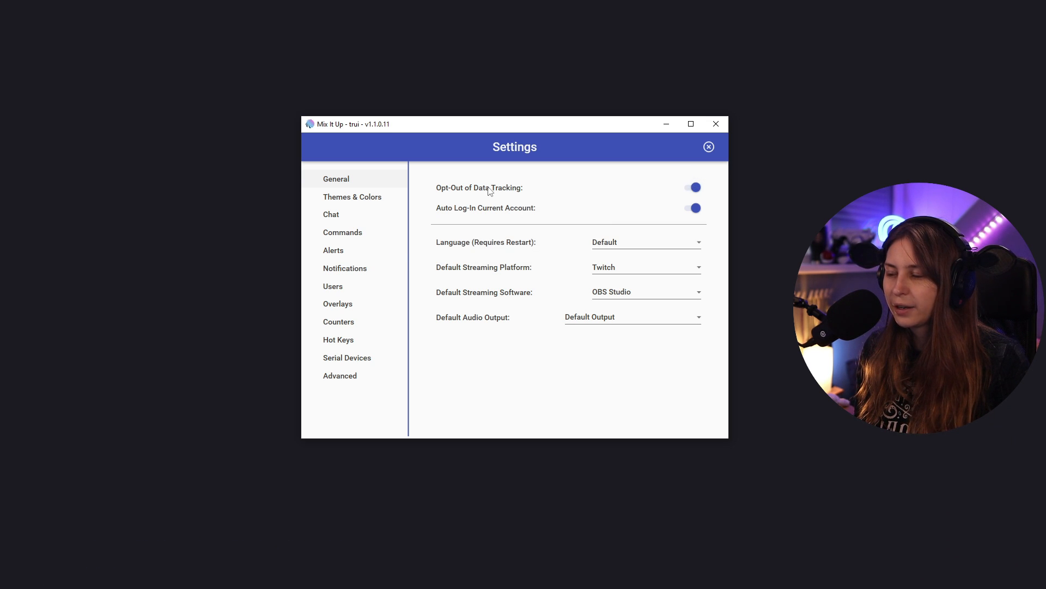
left_click(644, 242)
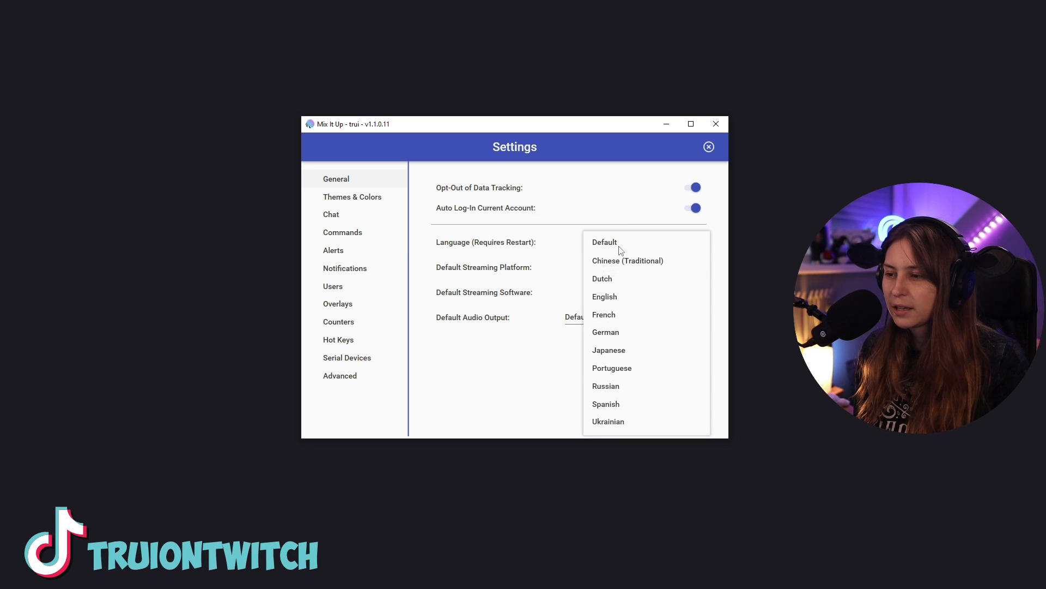
left_click(604, 241)
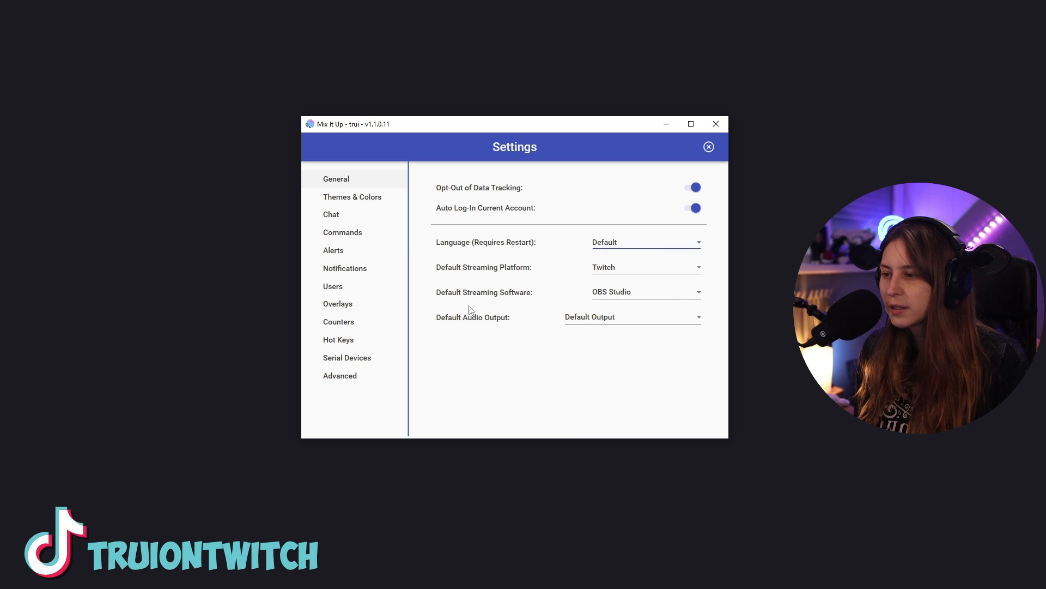
left_click(645, 267)
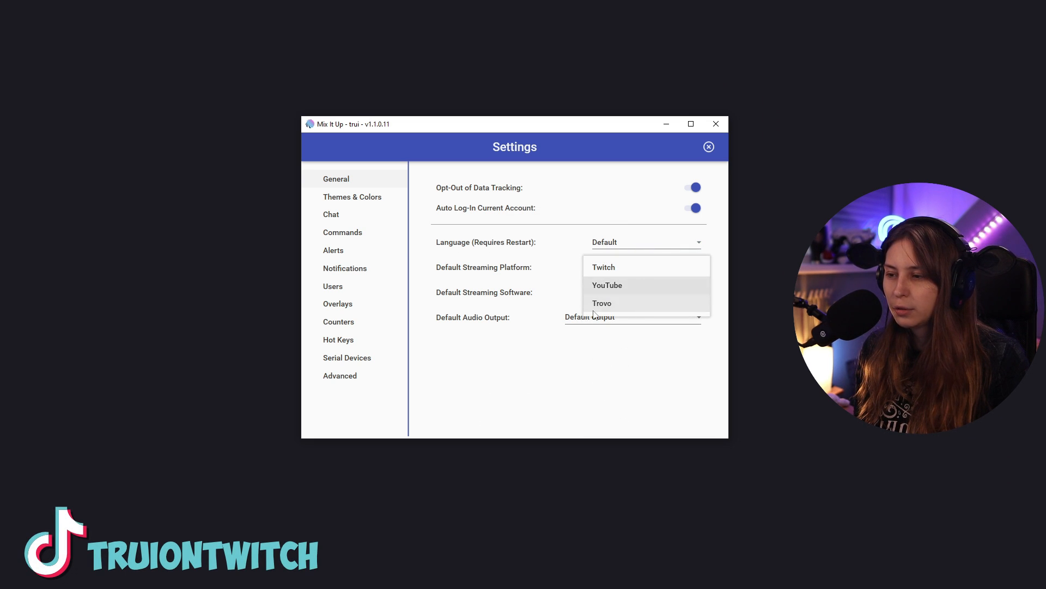
left_click(602, 266)
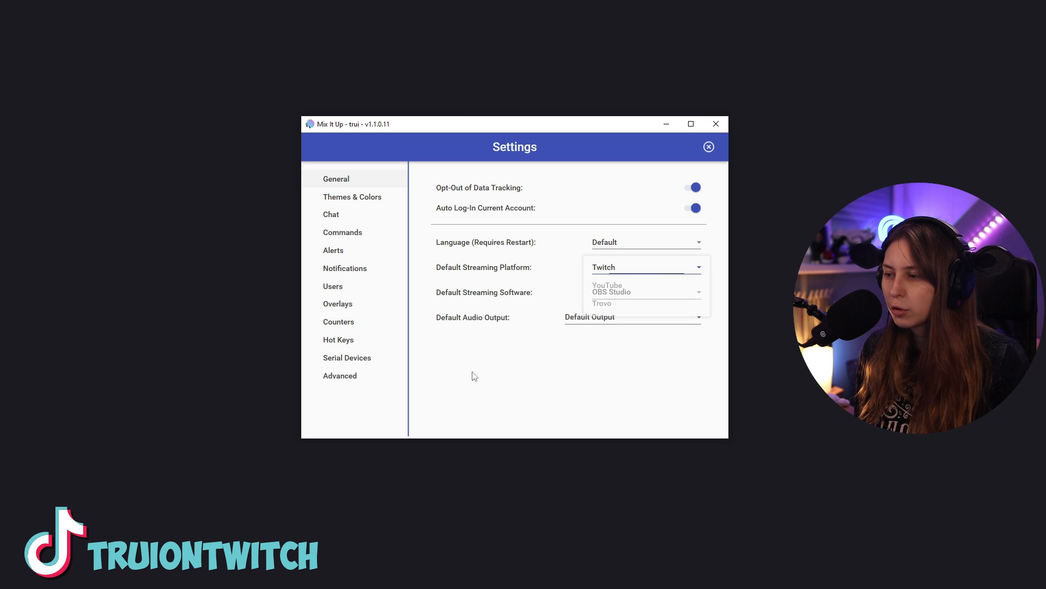
Keep OBS Studio as streaming software and set default audio output to Wave Link SFX.
left_click(644, 291)
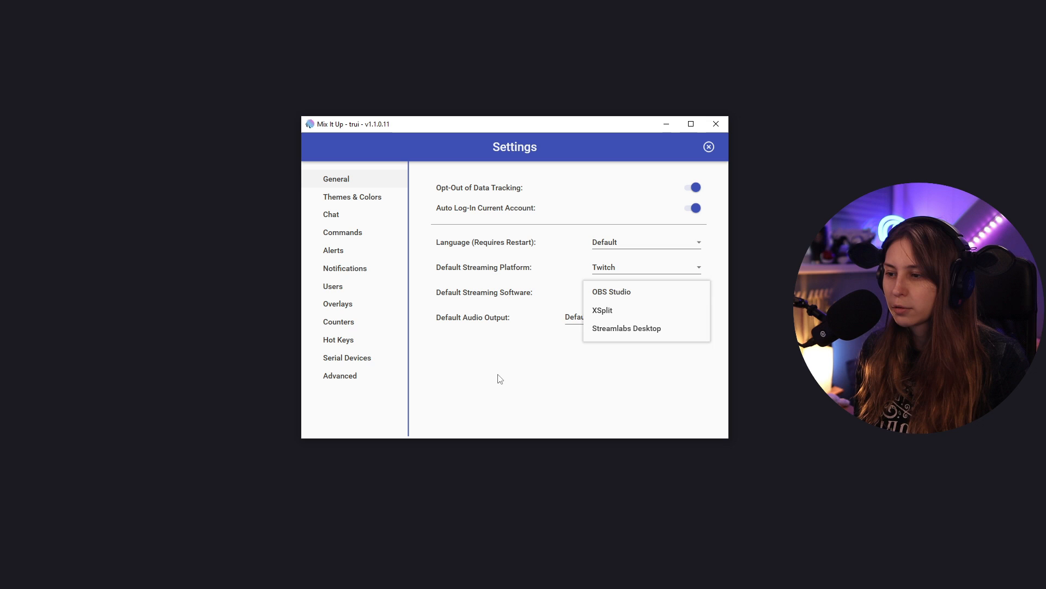
left_click(611, 291)
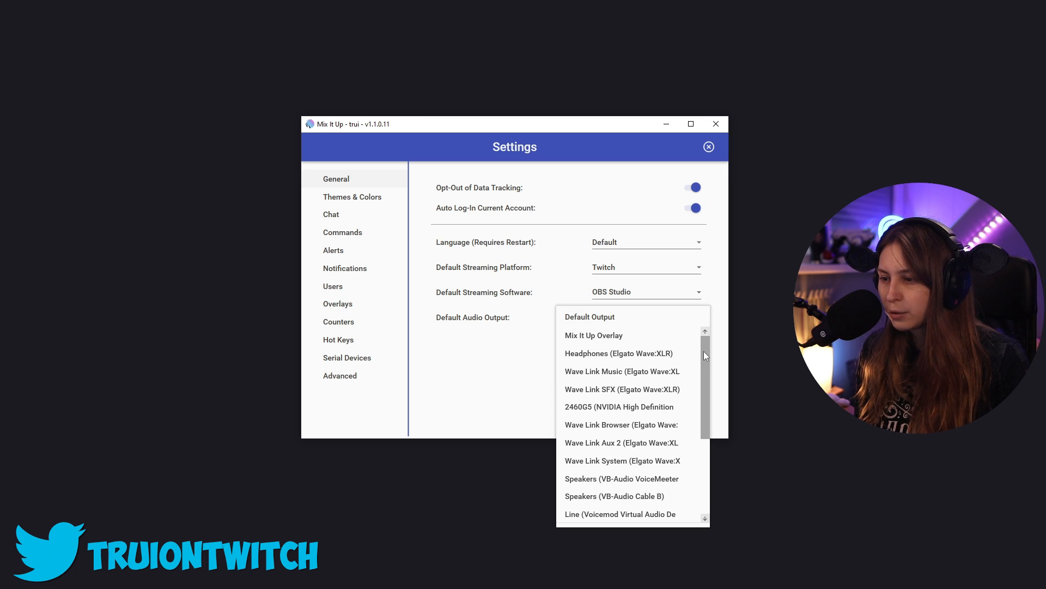
left_click(621, 389)
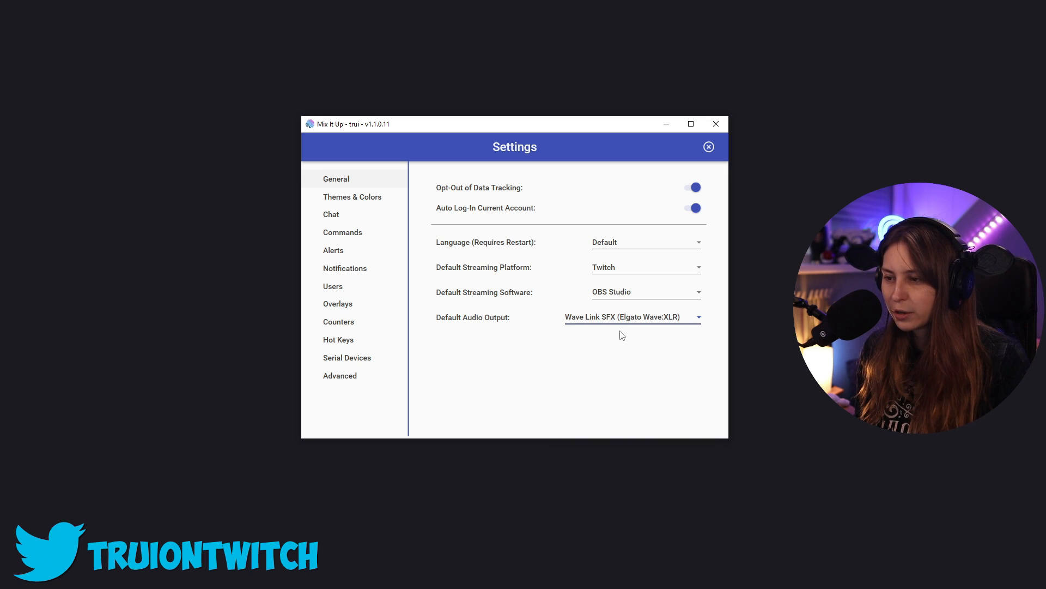
mouse_move(625, 383)
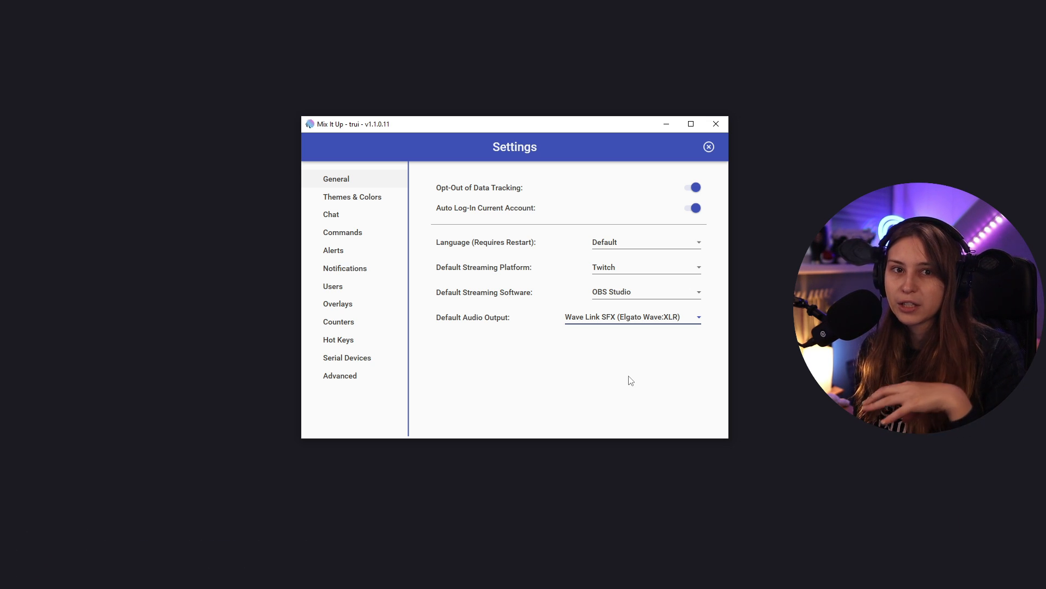
In Themes & Colors, set a Dark background and browse the colour scheme choices.
left_click(351, 196)
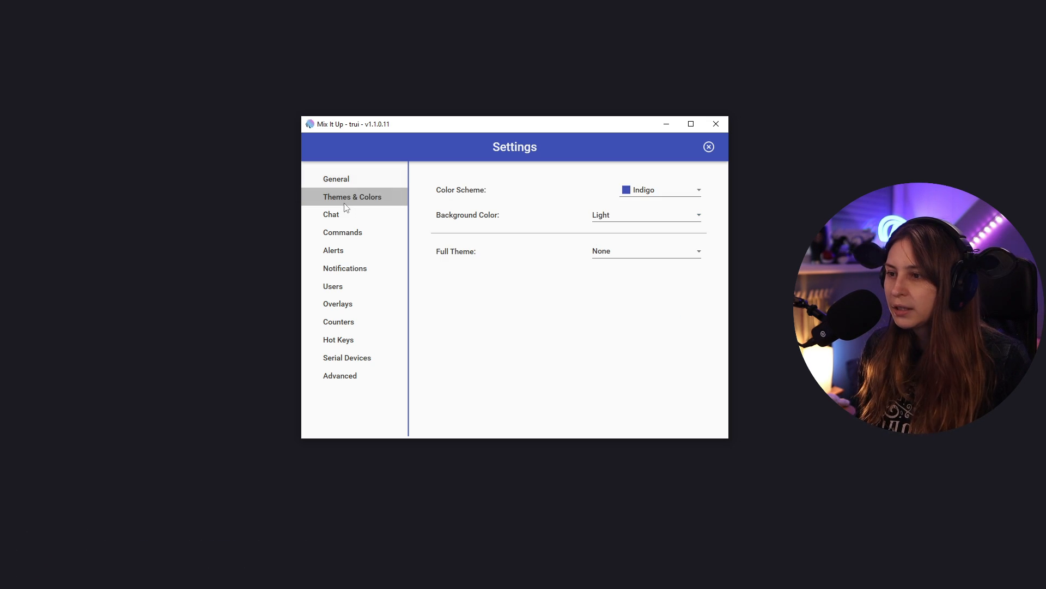
left_click(644, 214)
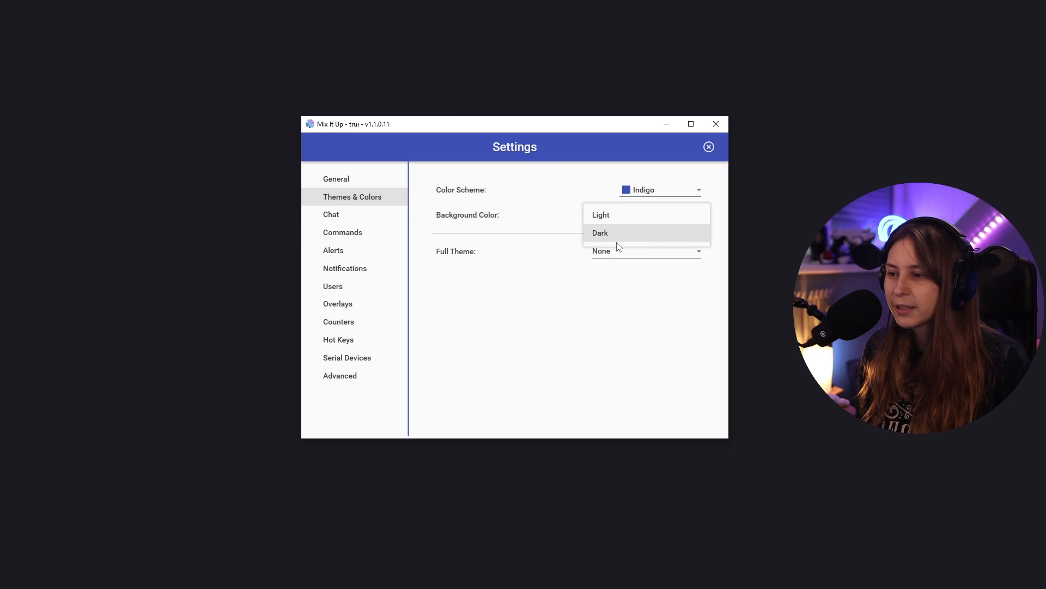
left_click(600, 232)
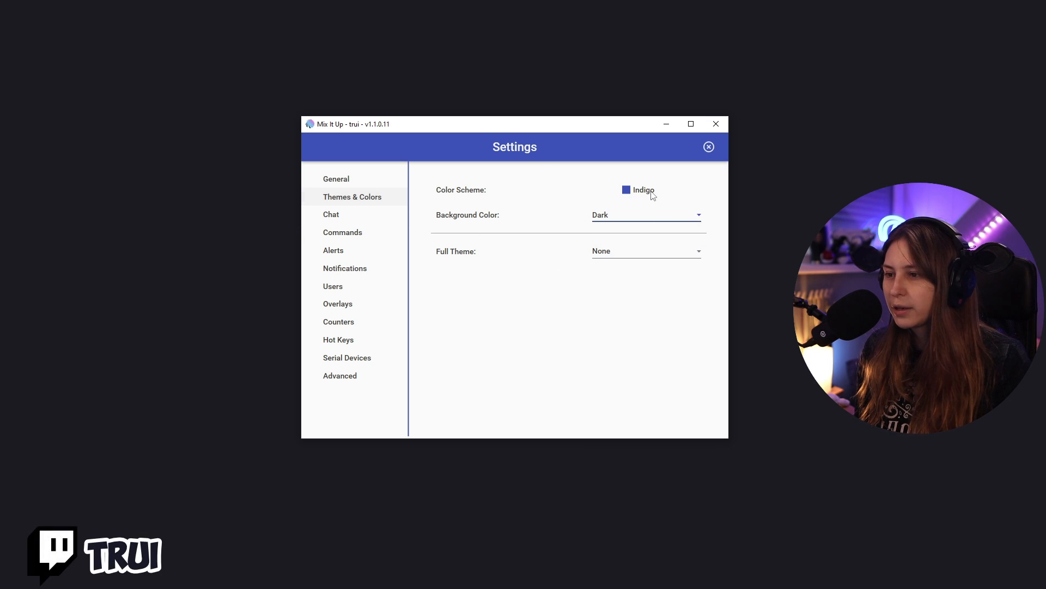
left_click(657, 189)
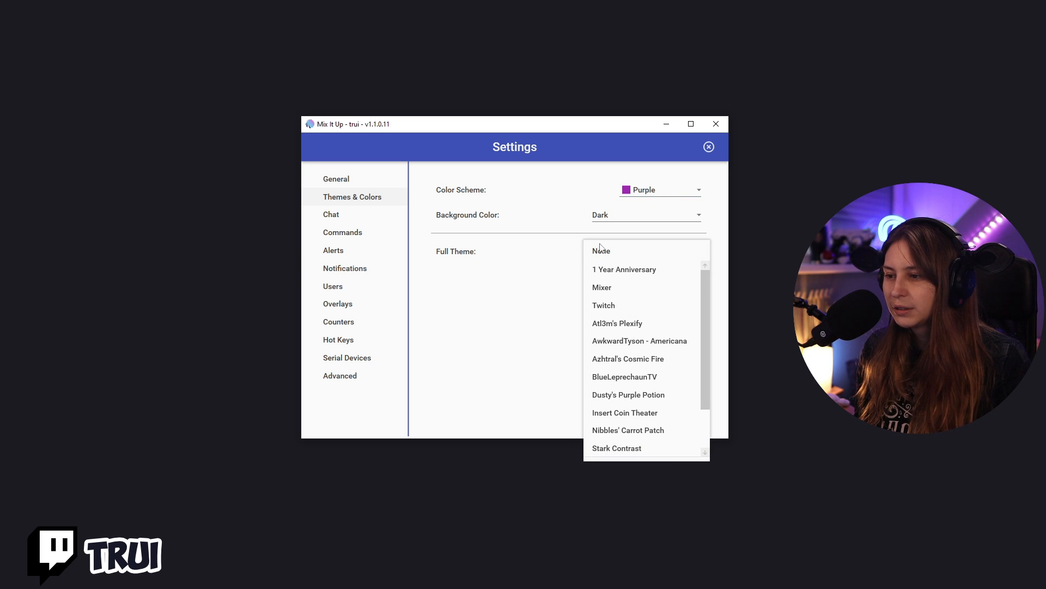
scroll("down", 3)
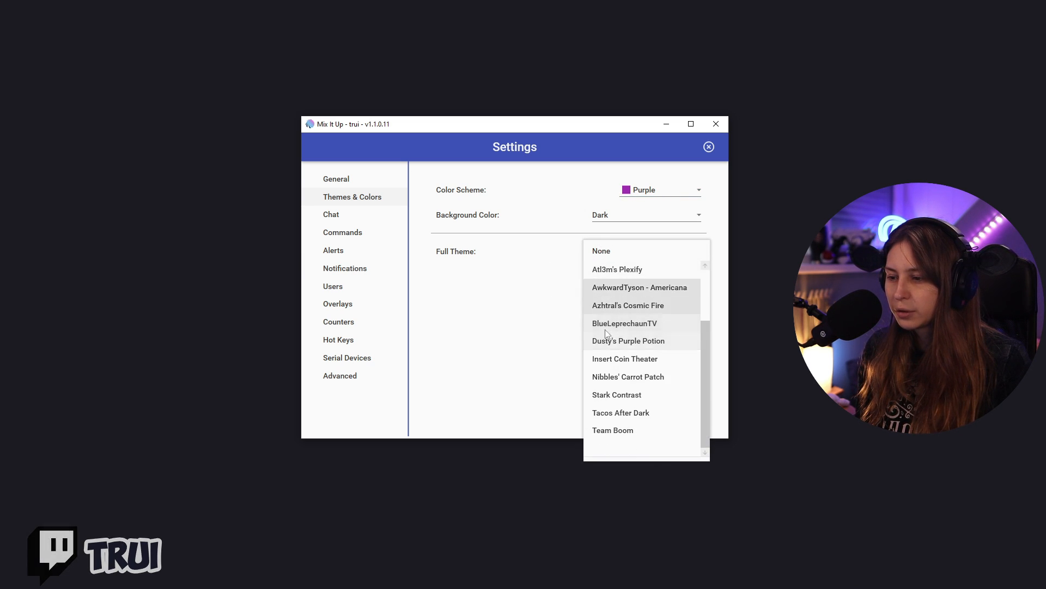
left_click(331, 214)
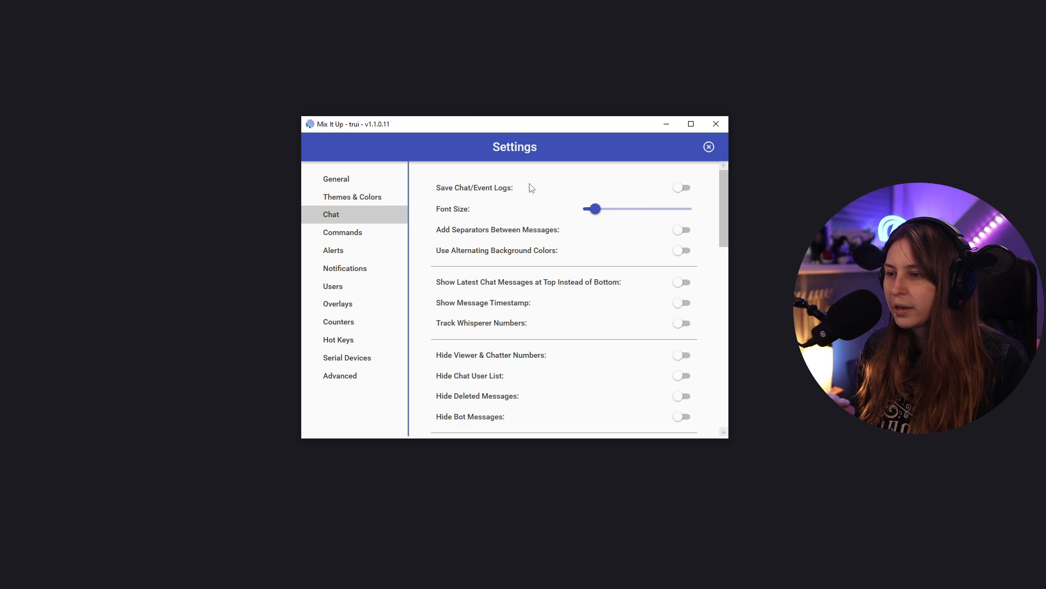
Scroll the Chat settings, then close and reopen settings to view the dark purple theme.
scroll("down", 3)
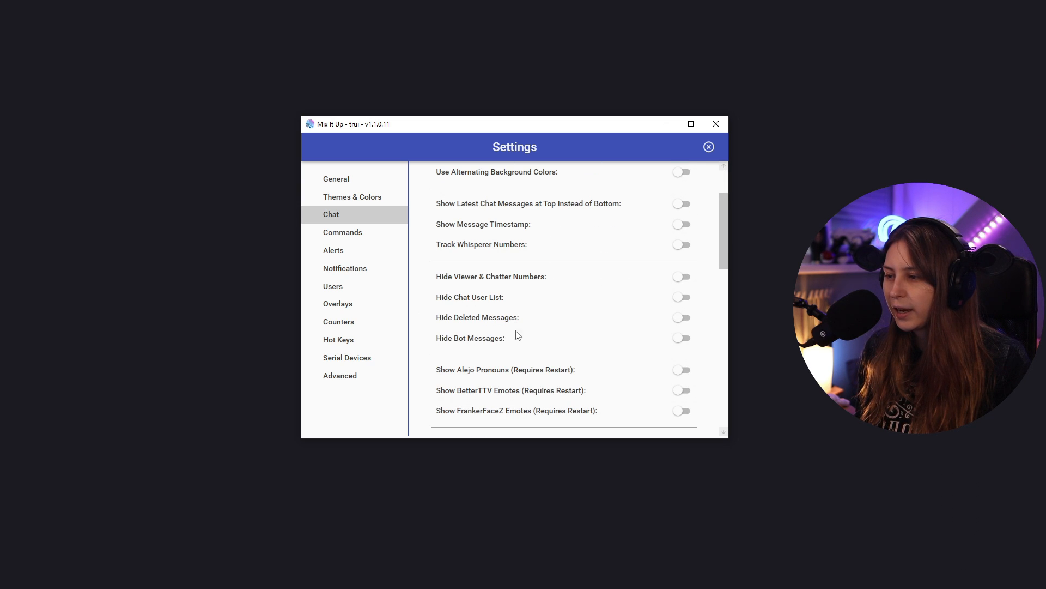
scroll("down", 3)
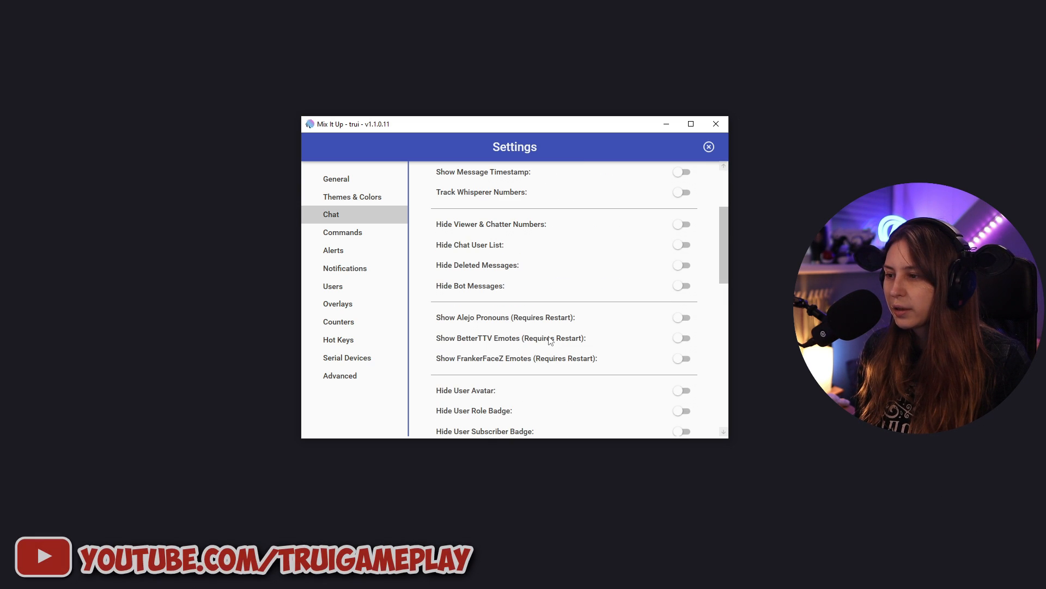
mouse_move(635, 340)
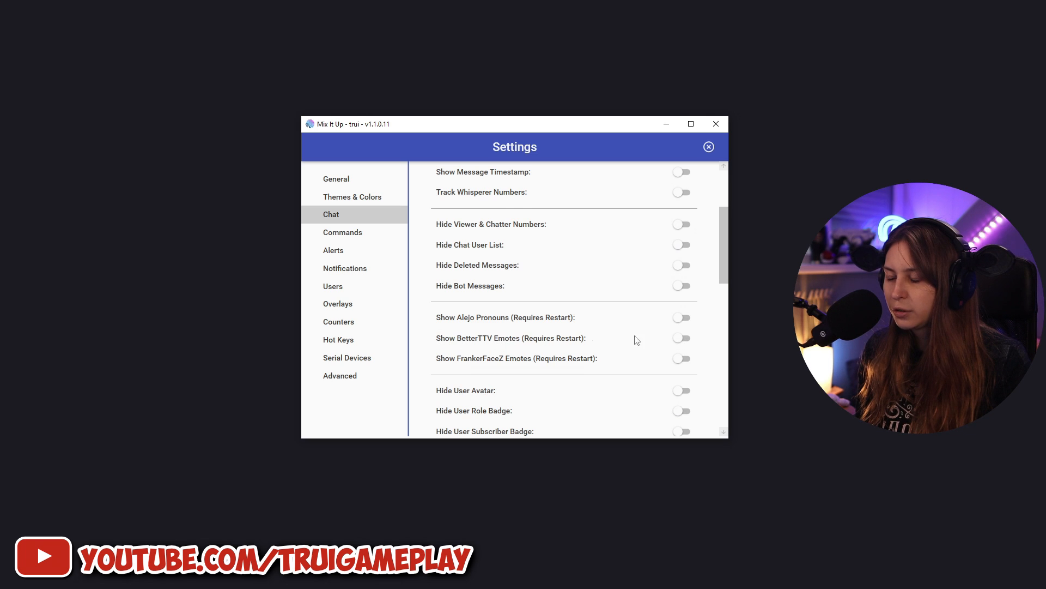
scroll("down", 3)
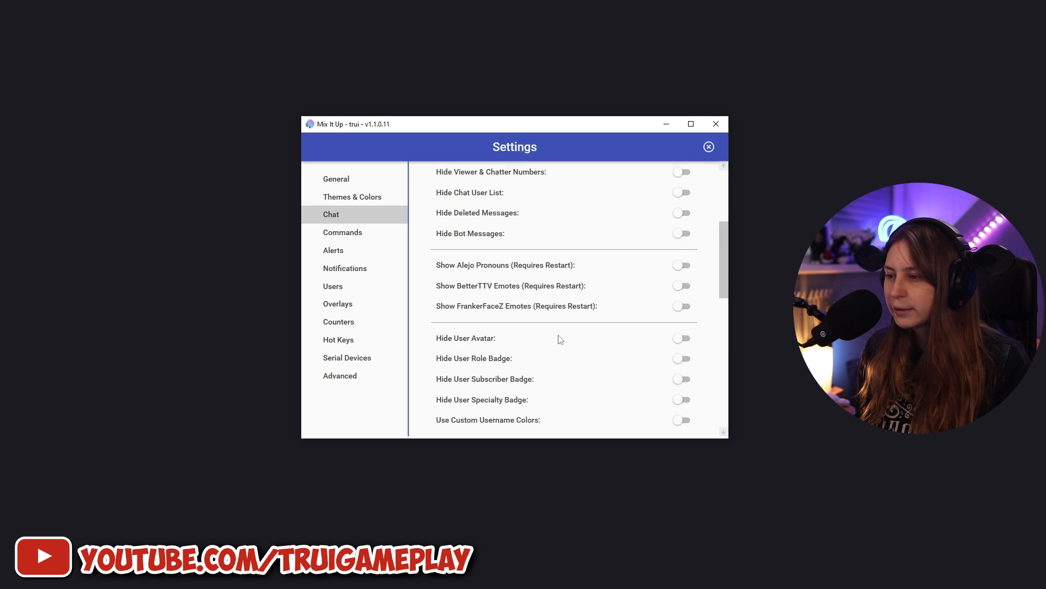
left_click(708, 146)
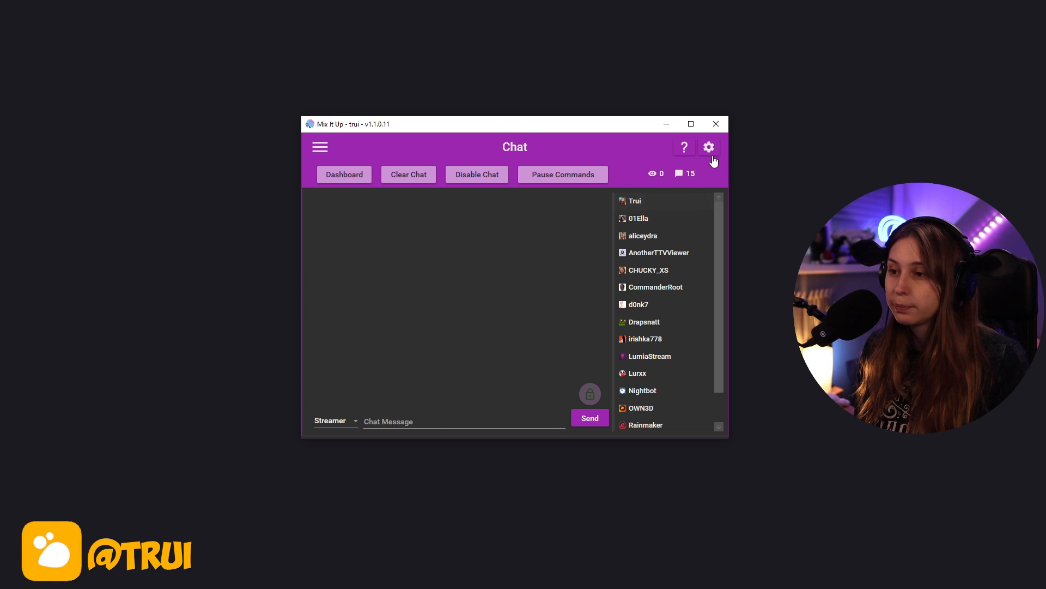
left_click(708, 146)
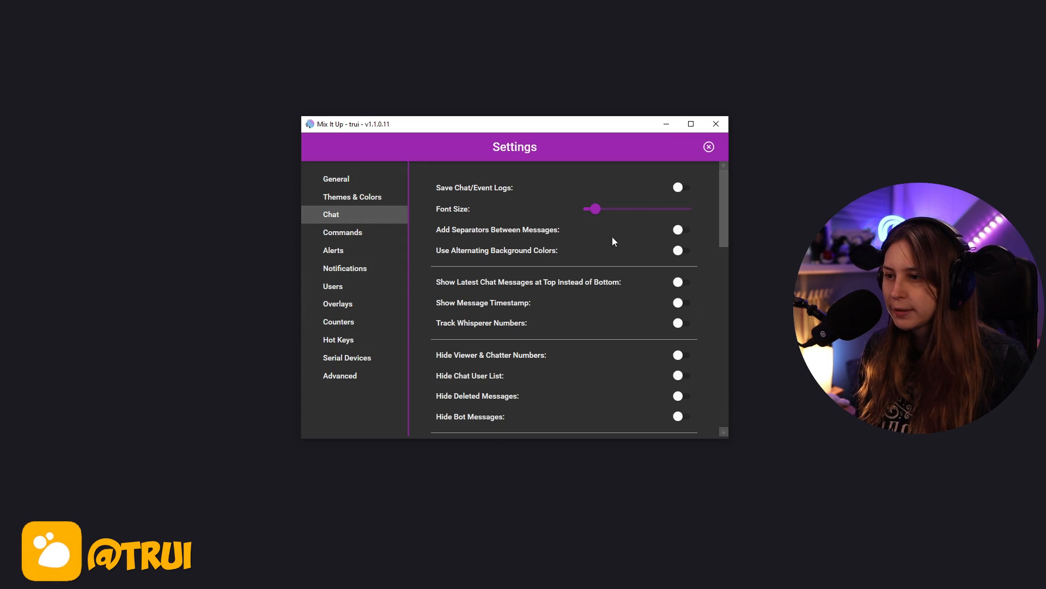
left_click(708, 146)
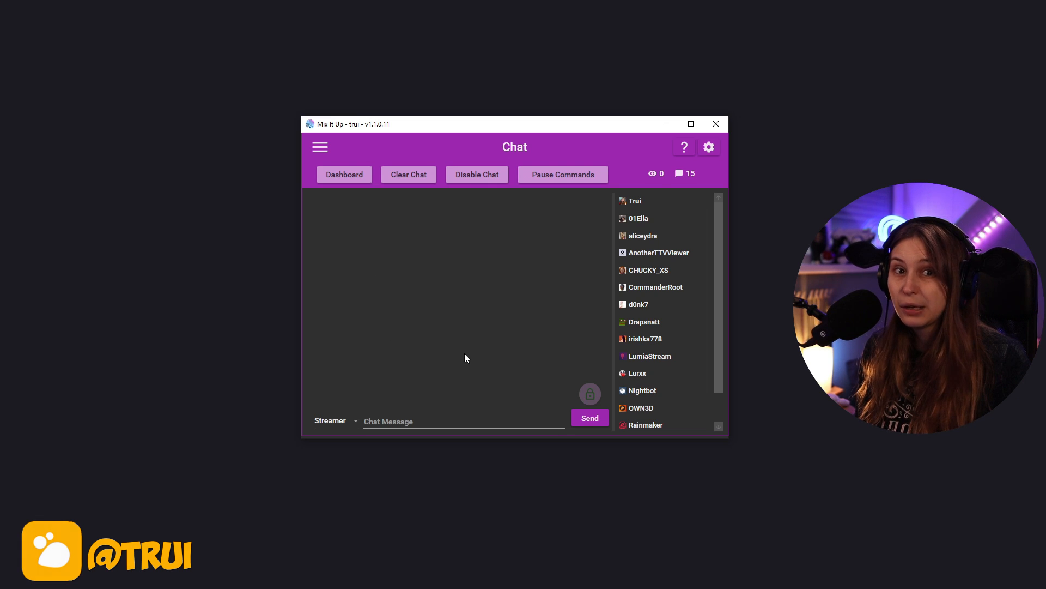
left_click(708, 147)
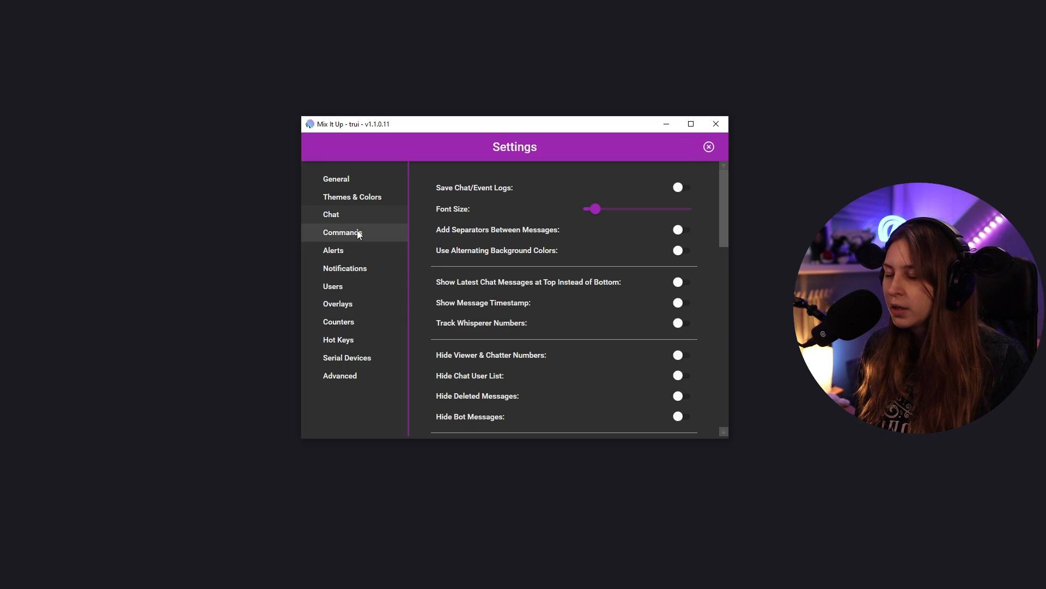
Tour the Commands, Alerts and Notifications settings pages.
left_click(343, 232)
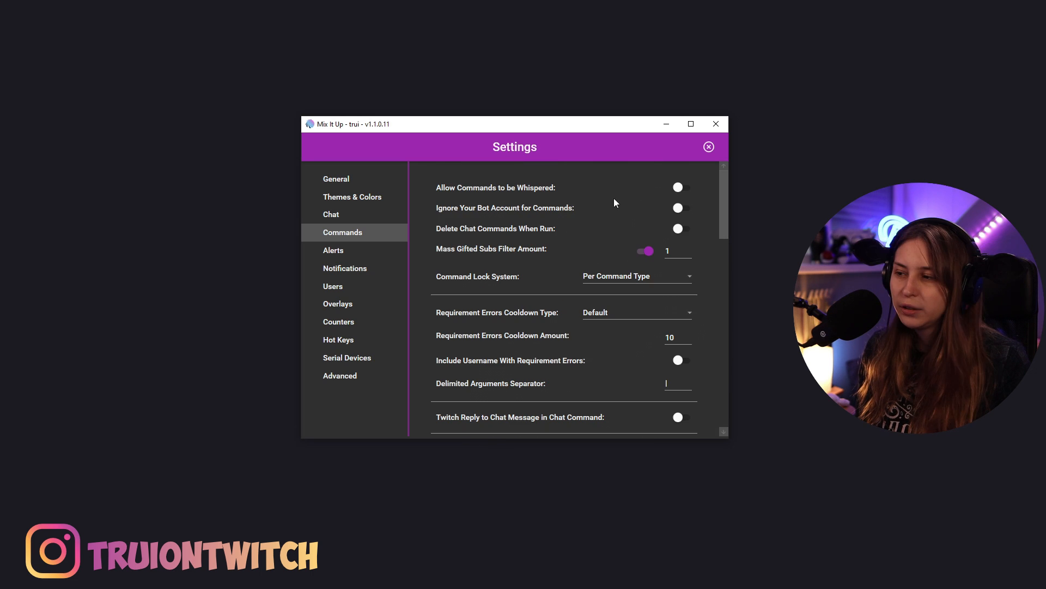
mouse_move(469, 298)
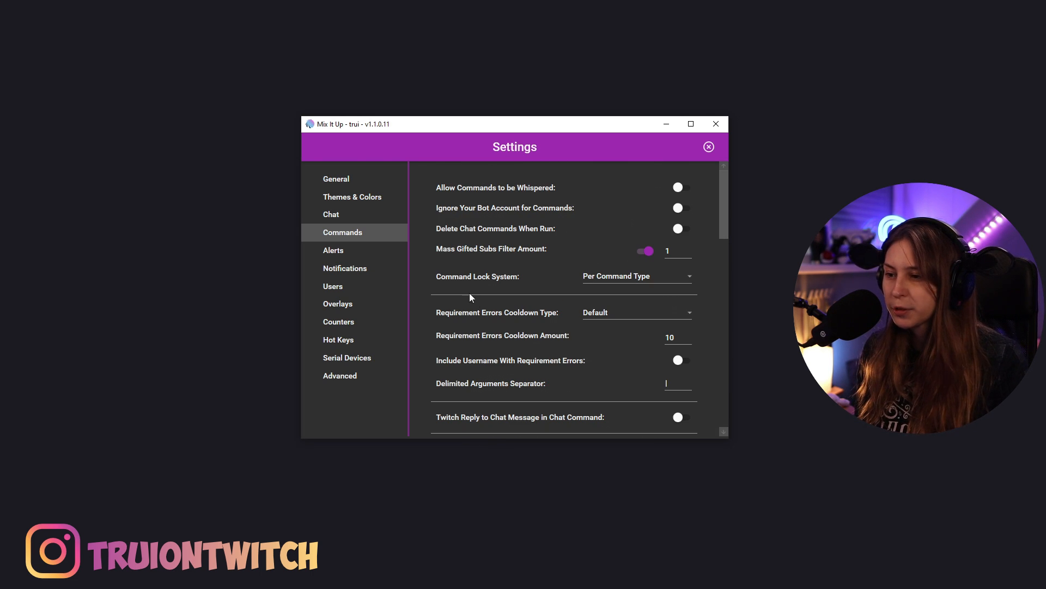
scroll("down", 3)
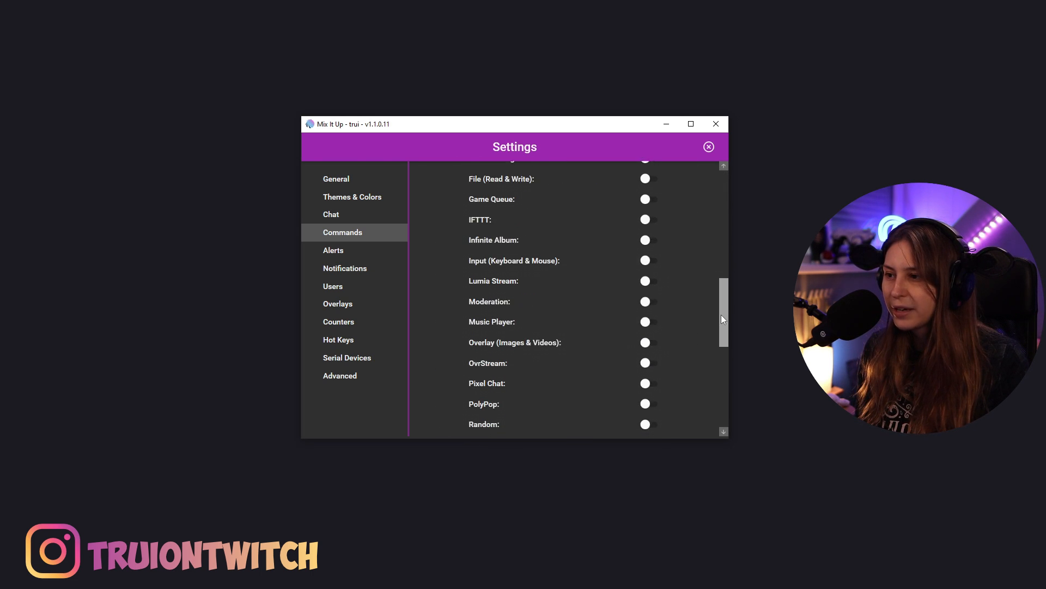
left_click(333, 250)
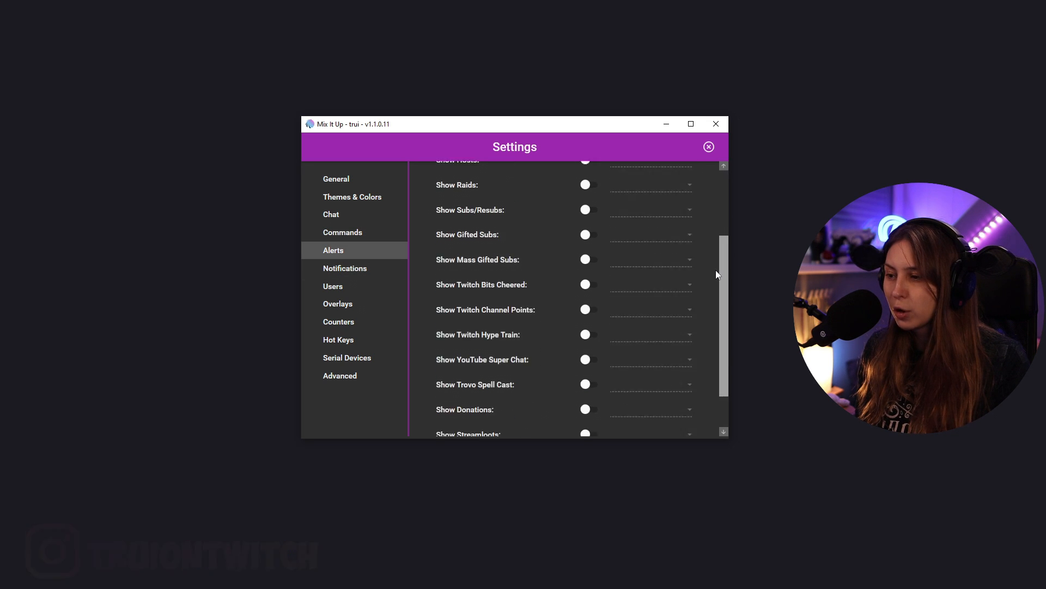
scroll("up", 3)
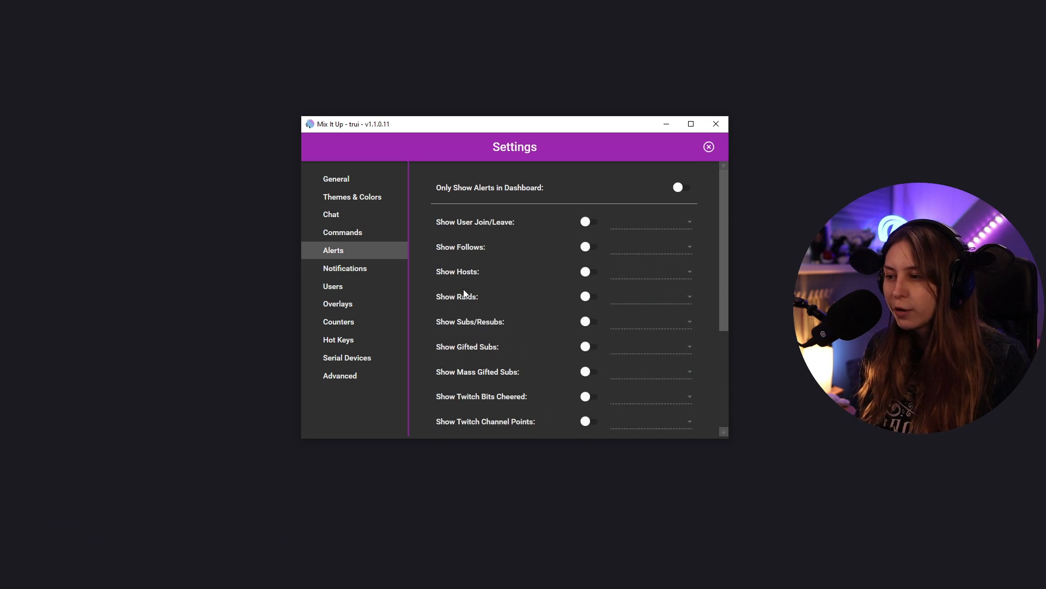
left_click(345, 267)
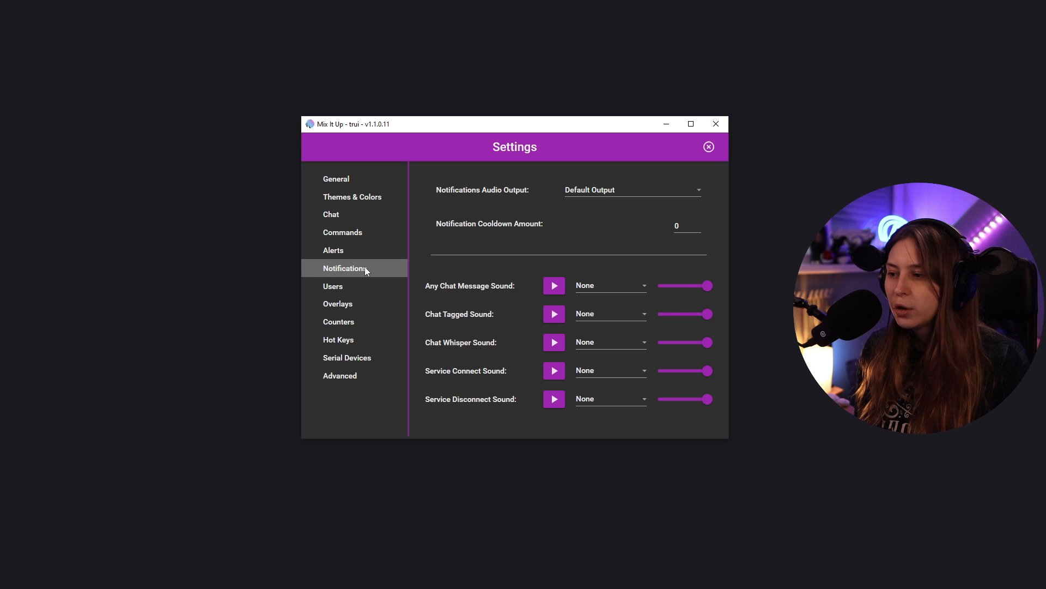
mouse_move(438, 290)
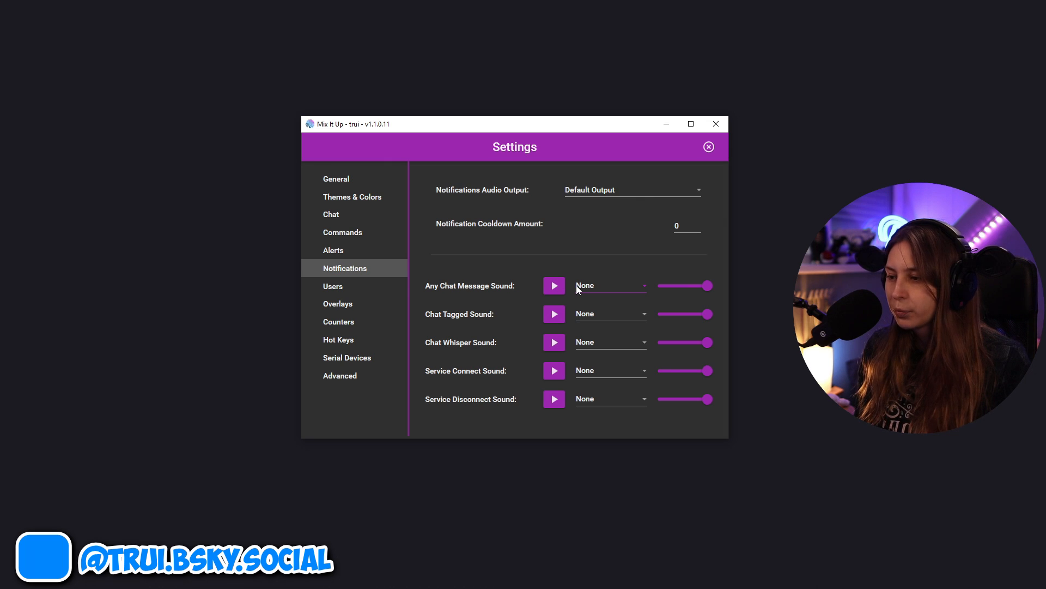
Browse the Users, Overlays, Counters, Hot Keys and Advanced pages, then close Settings.
left_click(333, 286)
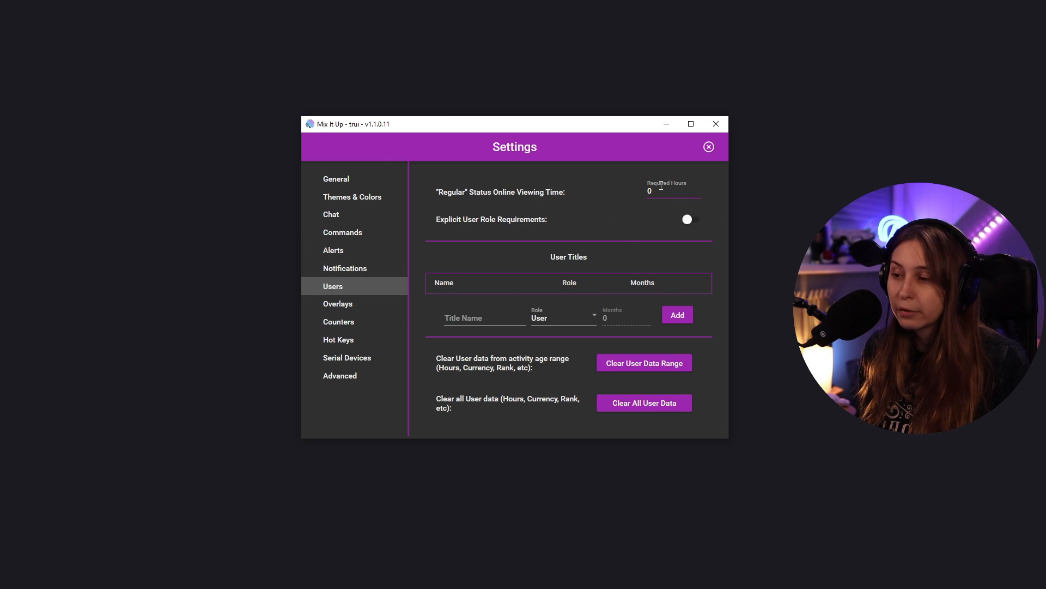
left_click(338, 304)
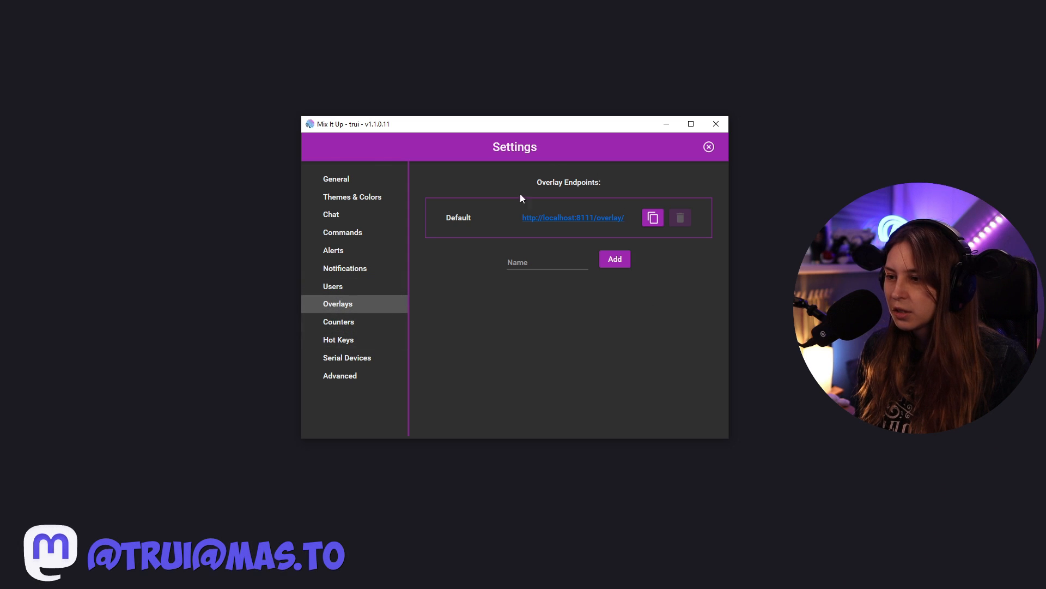
mouse_move(652, 217)
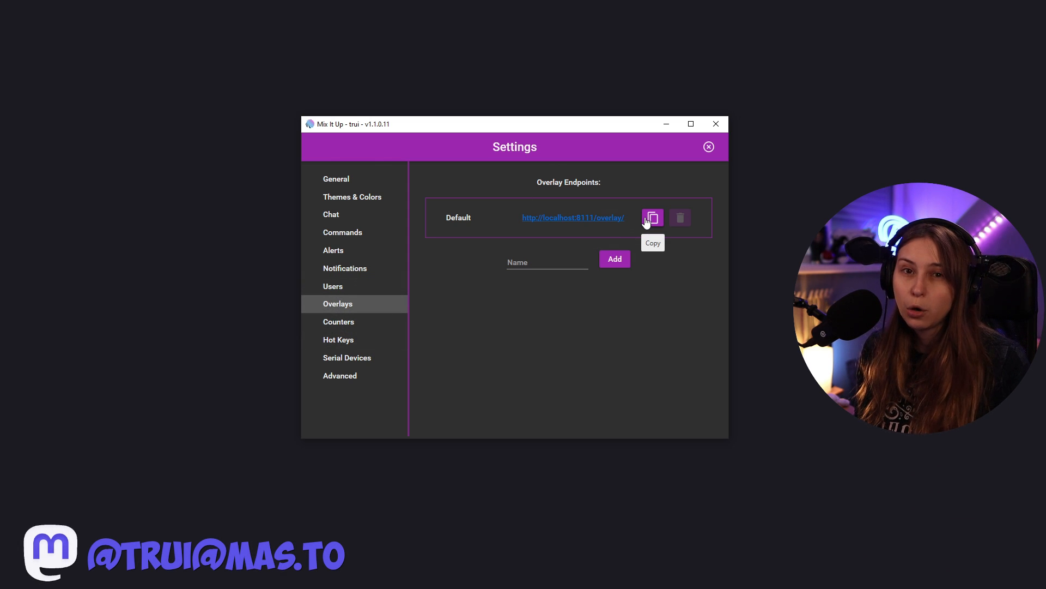
mouse_move(556, 218)
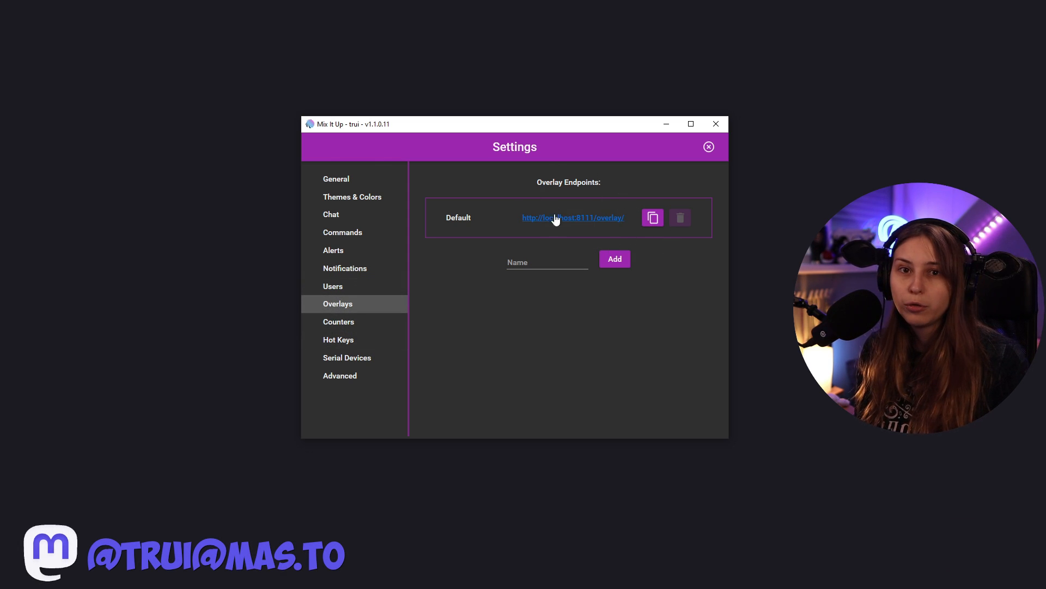
left_click(339, 321)
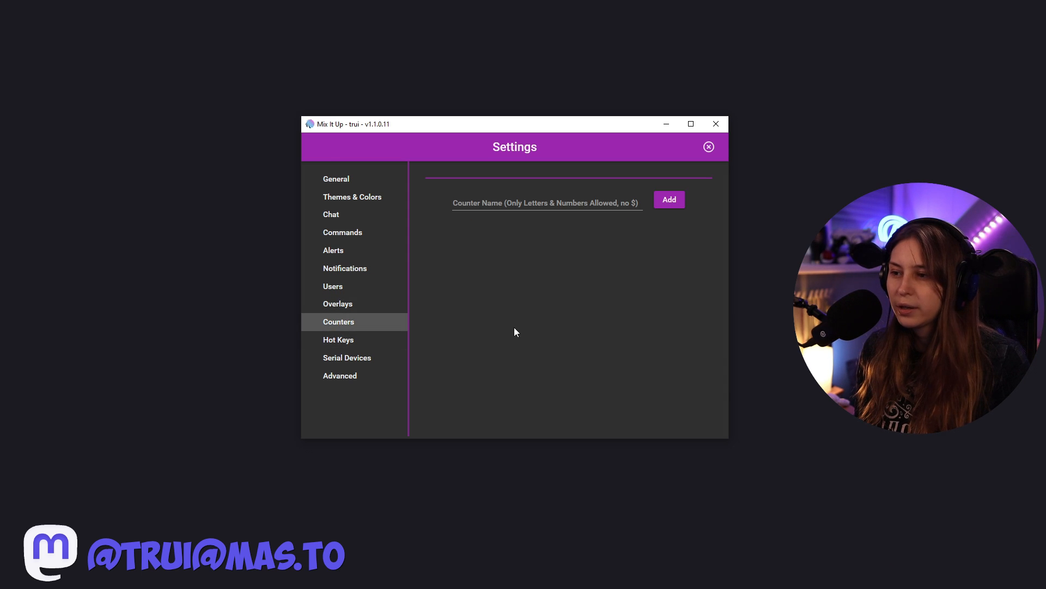
left_click(338, 339)
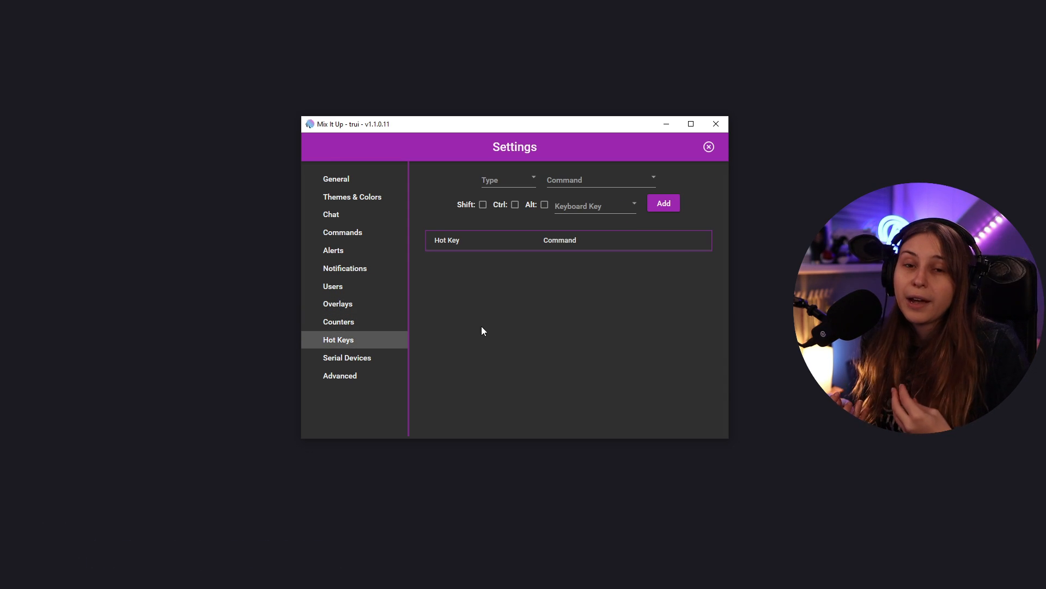
left_click(339, 375)
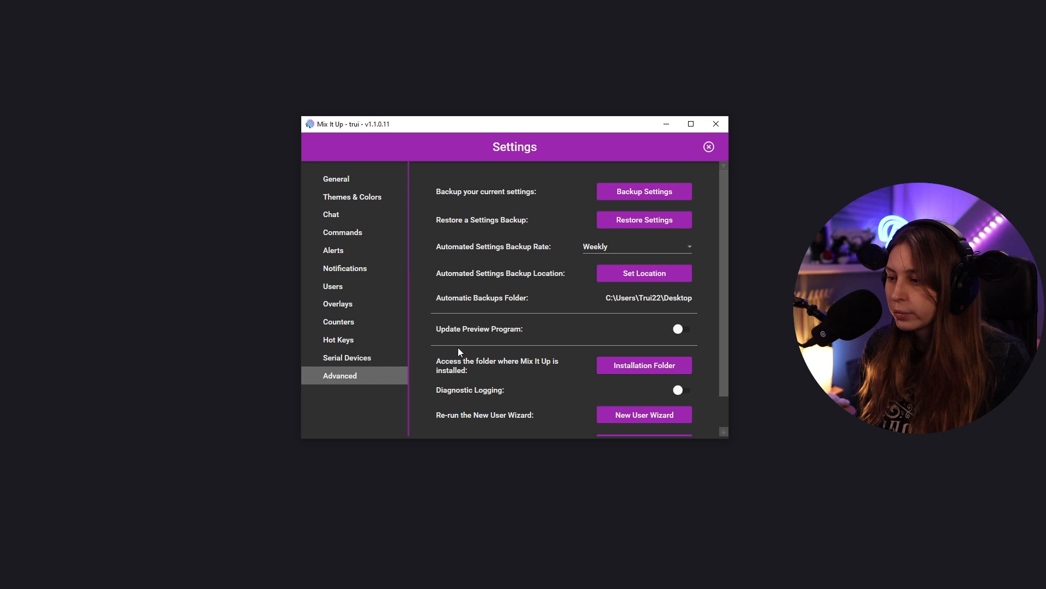
left_click(709, 146)
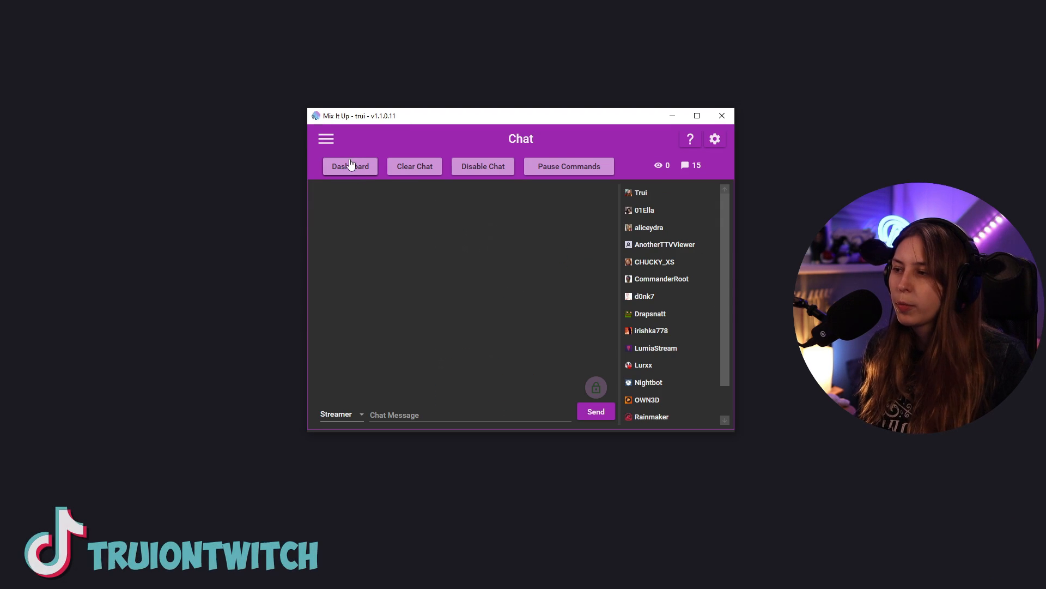
mouse_move(391, 274)
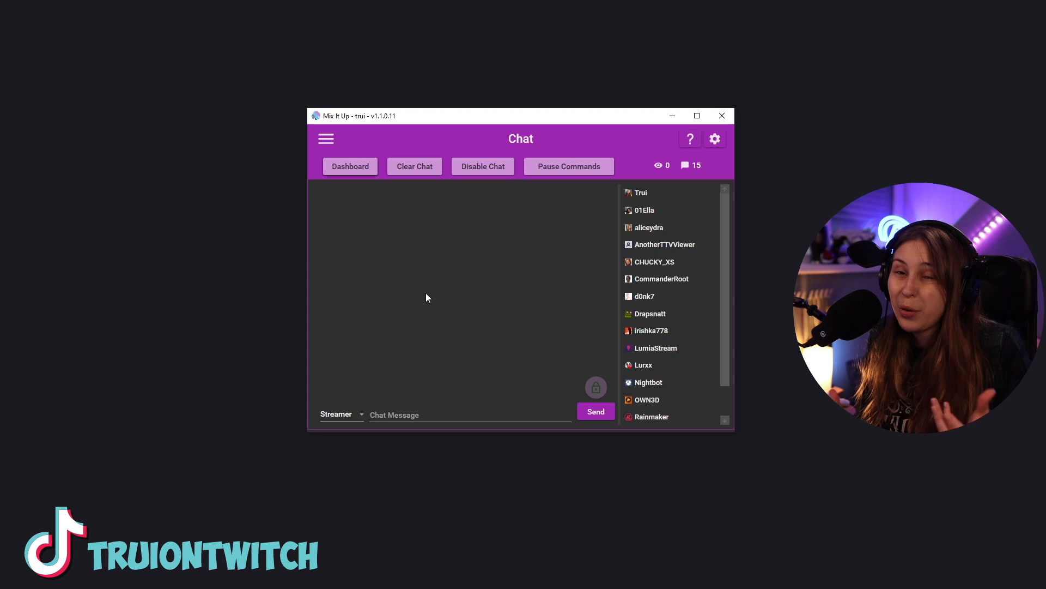
mouse_move(488, 170)
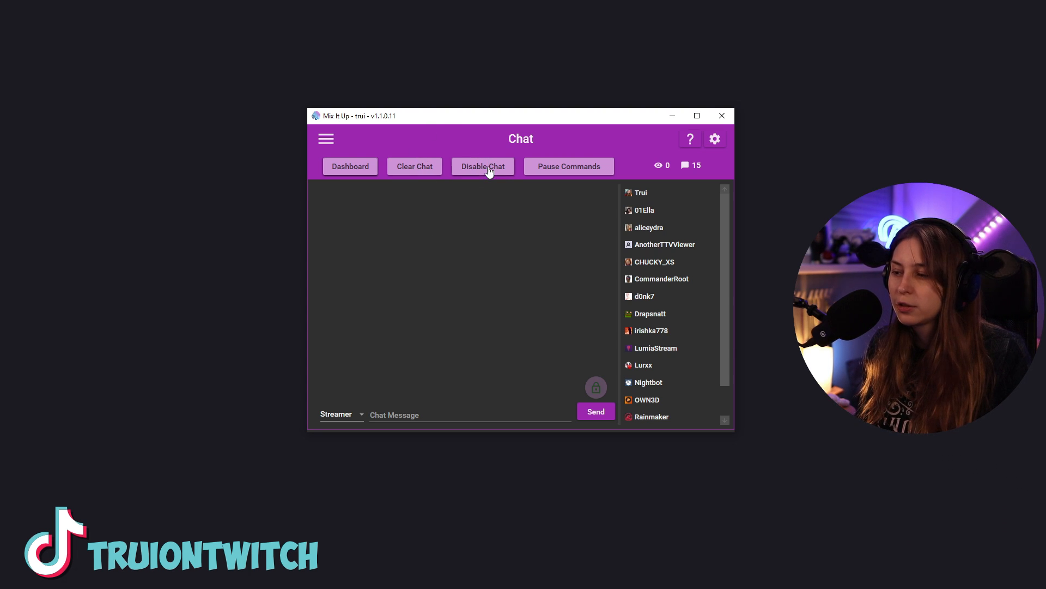
View the Channel page's Twitch title, game and tags, then reopen the section menu.
left_click(482, 166)
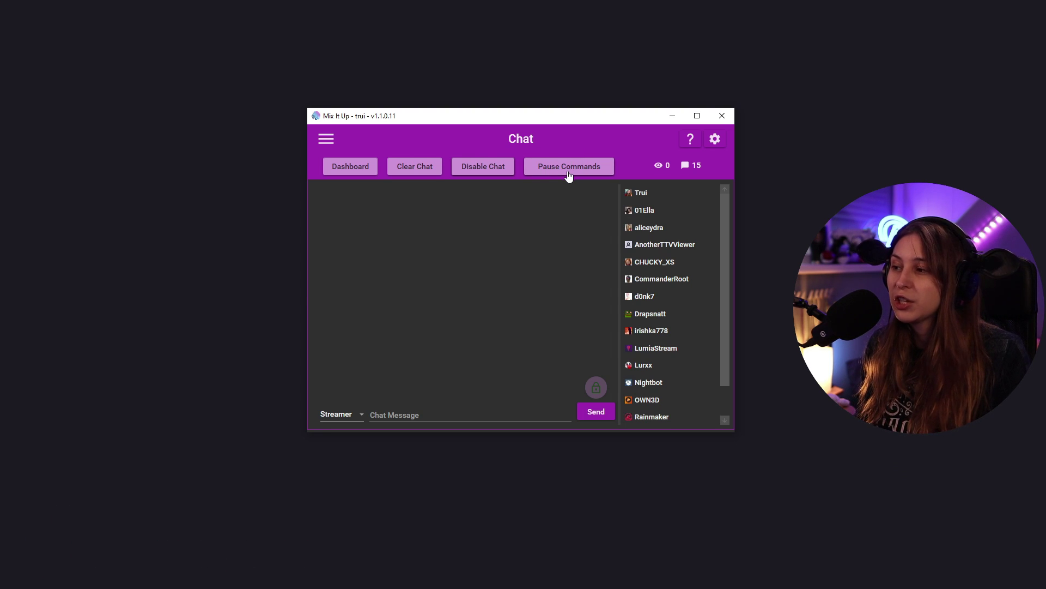
left_click(326, 139)
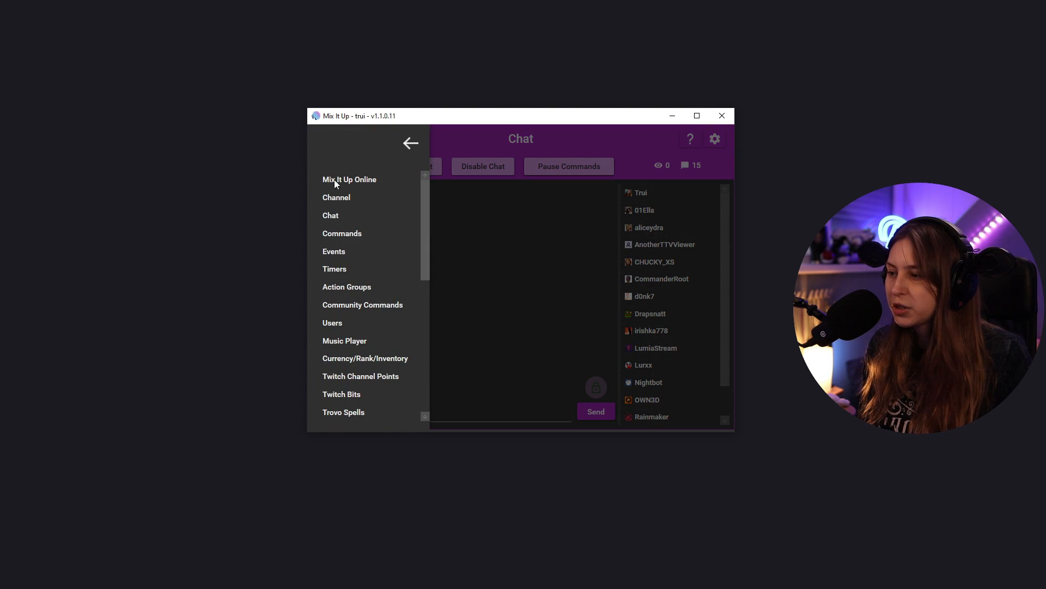
left_click(337, 197)
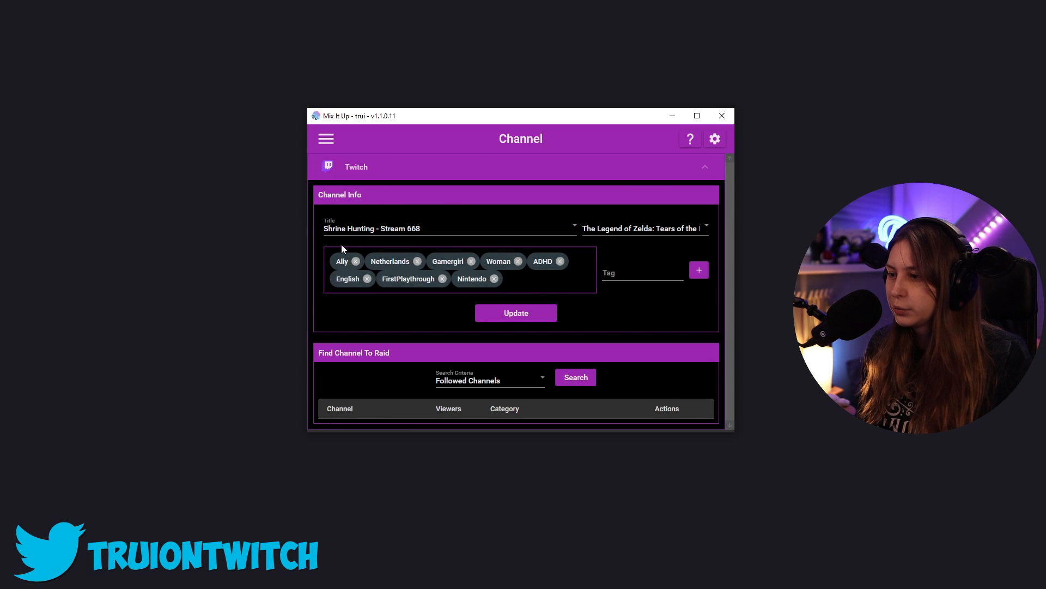
mouse_move(335, 173)
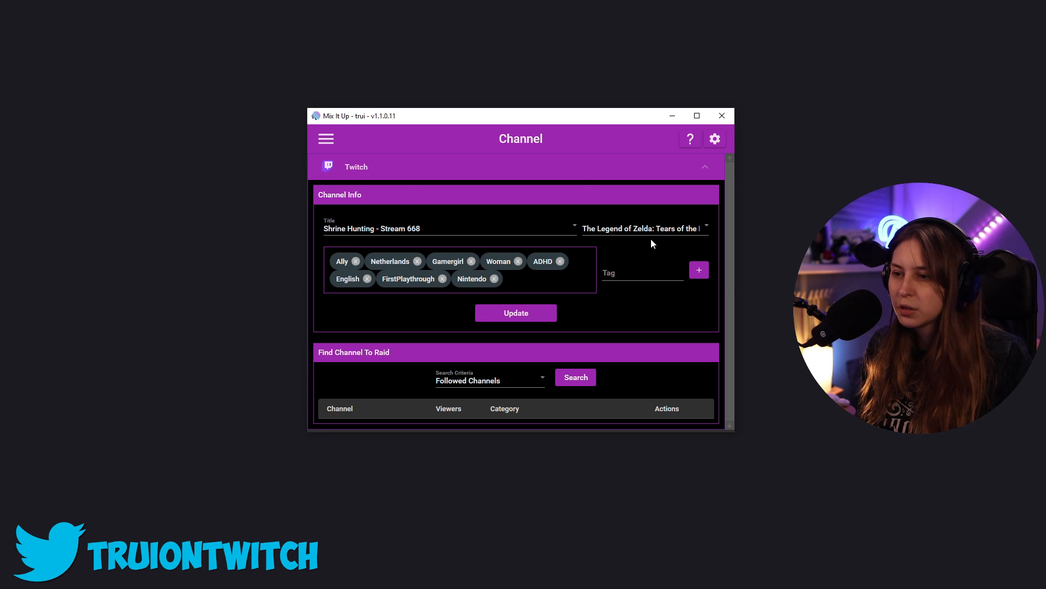
left_click(325, 139)
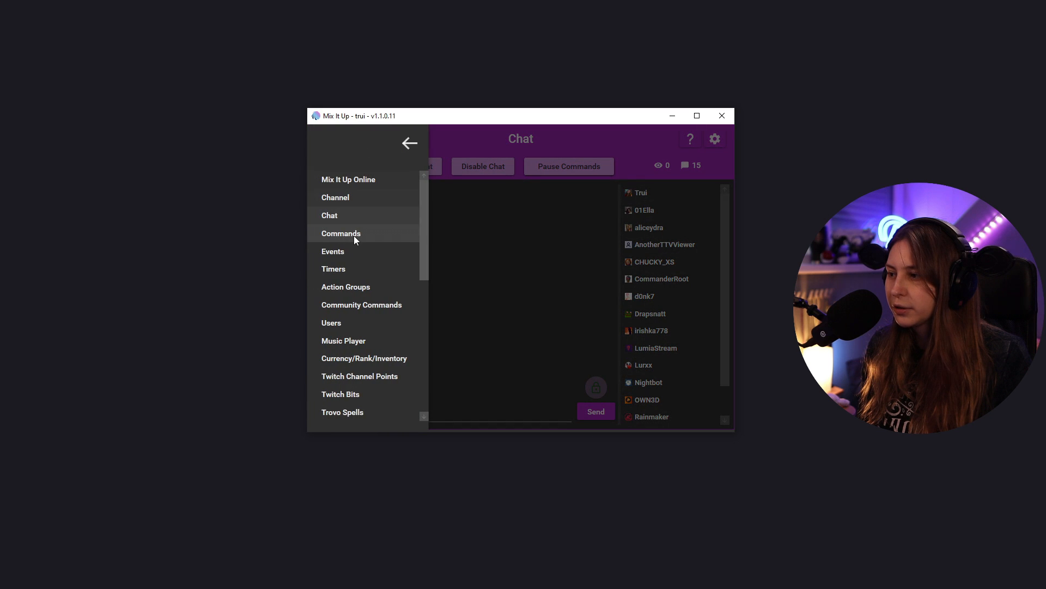
Open the Commands page and switch to the Custom Commands list.
left_click(341, 233)
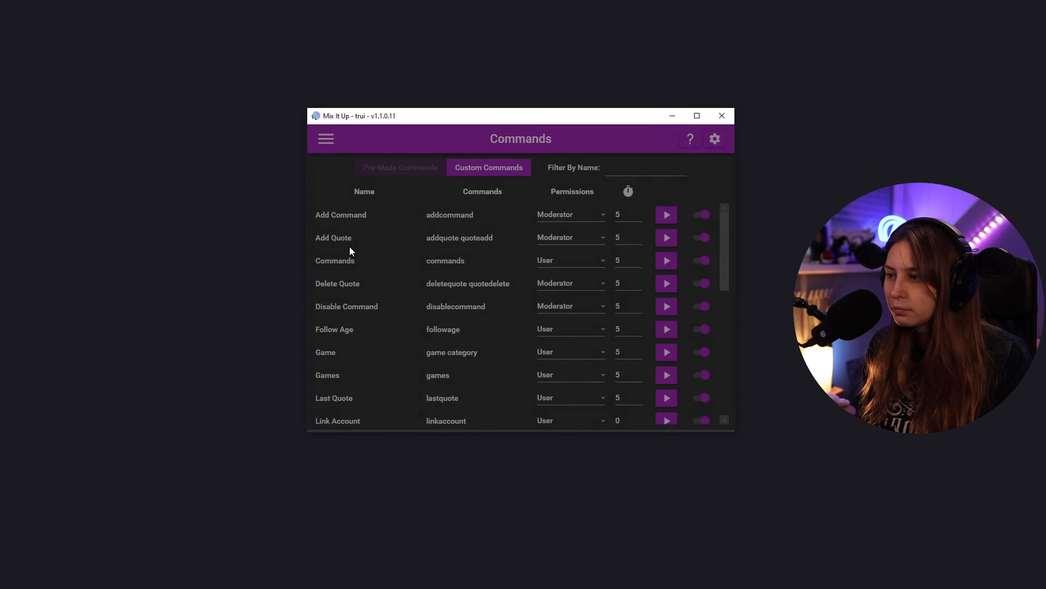
scroll("down", 3)
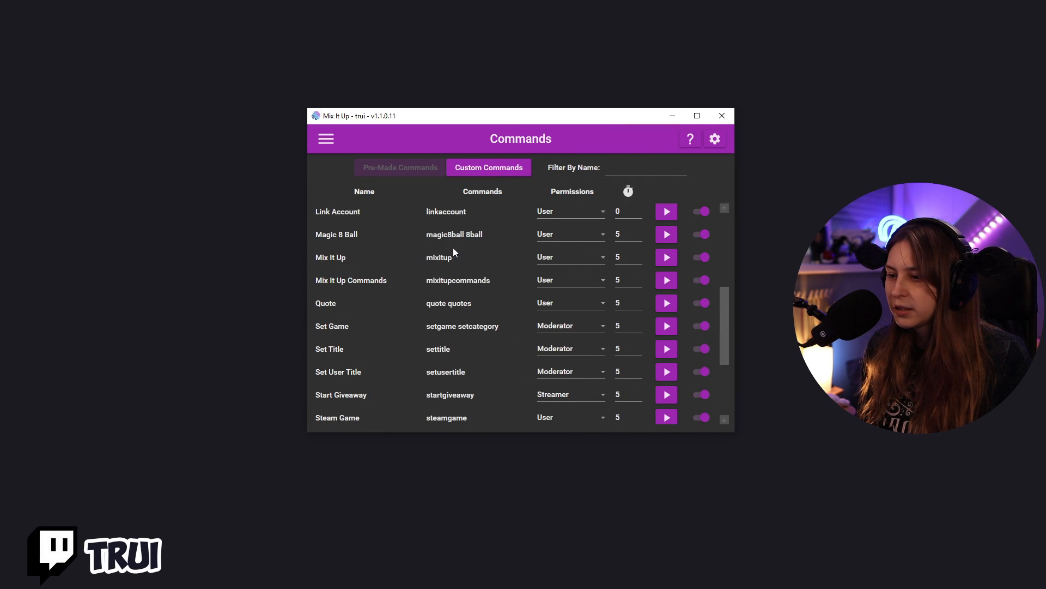
left_click(399, 167)
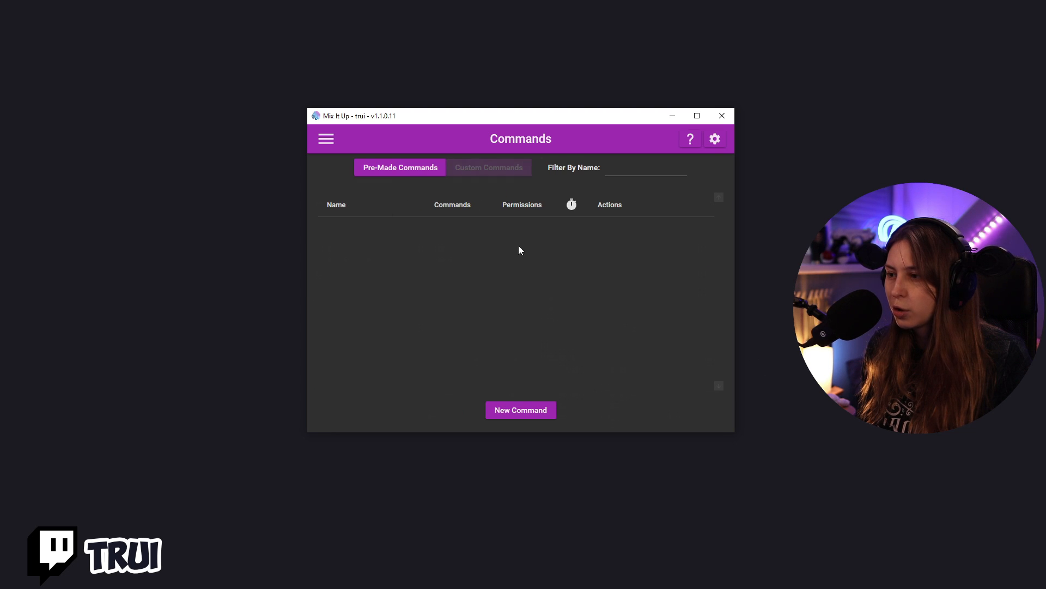
Scroll through the full section menu, then drag the window slightly higher.
left_click(325, 138)
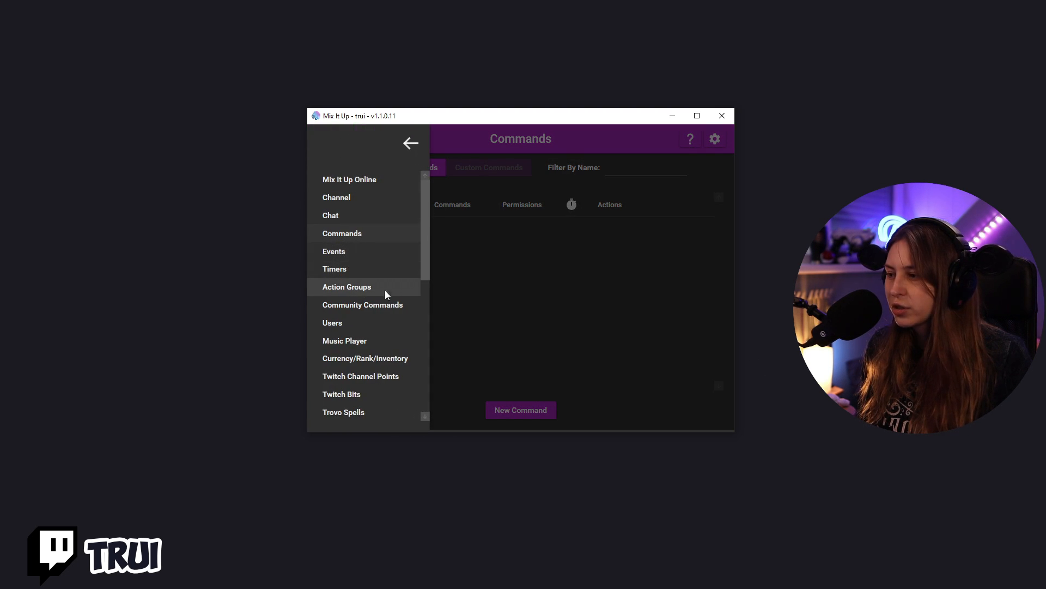
scroll("down", 3)
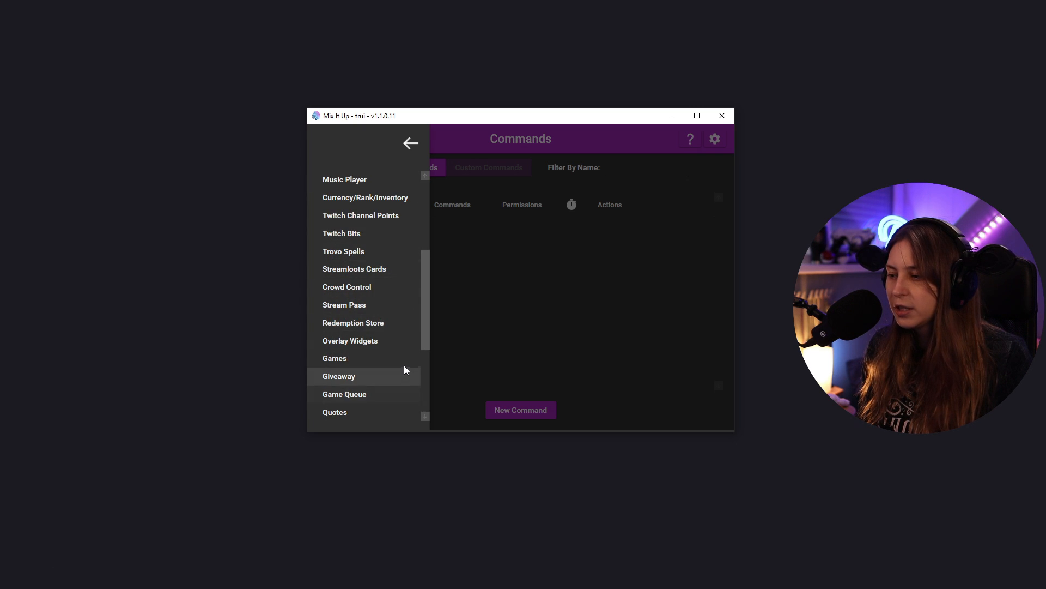
scroll("down", 3)
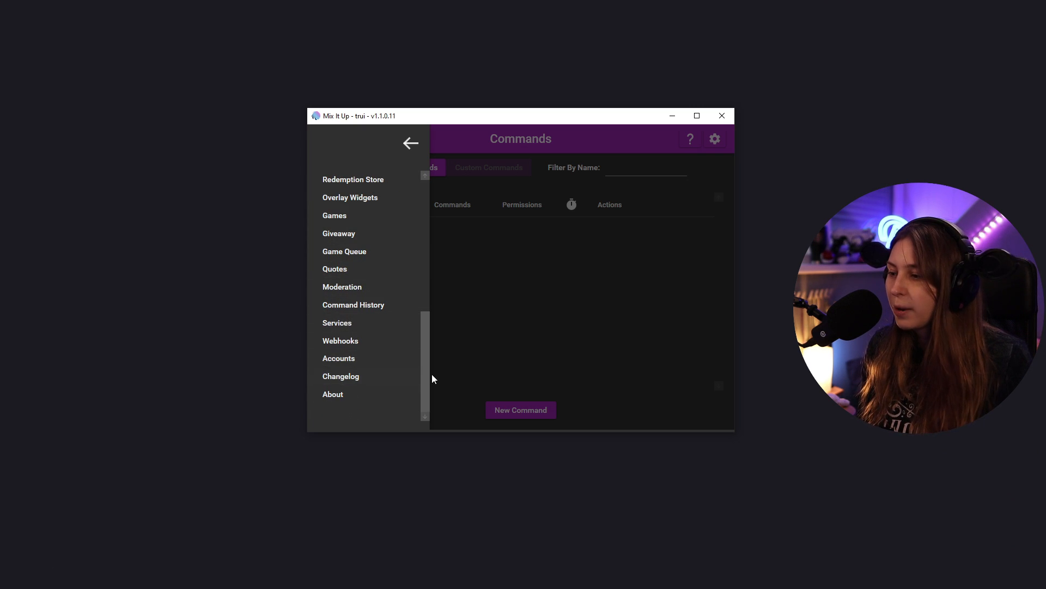
scroll("up", 3)
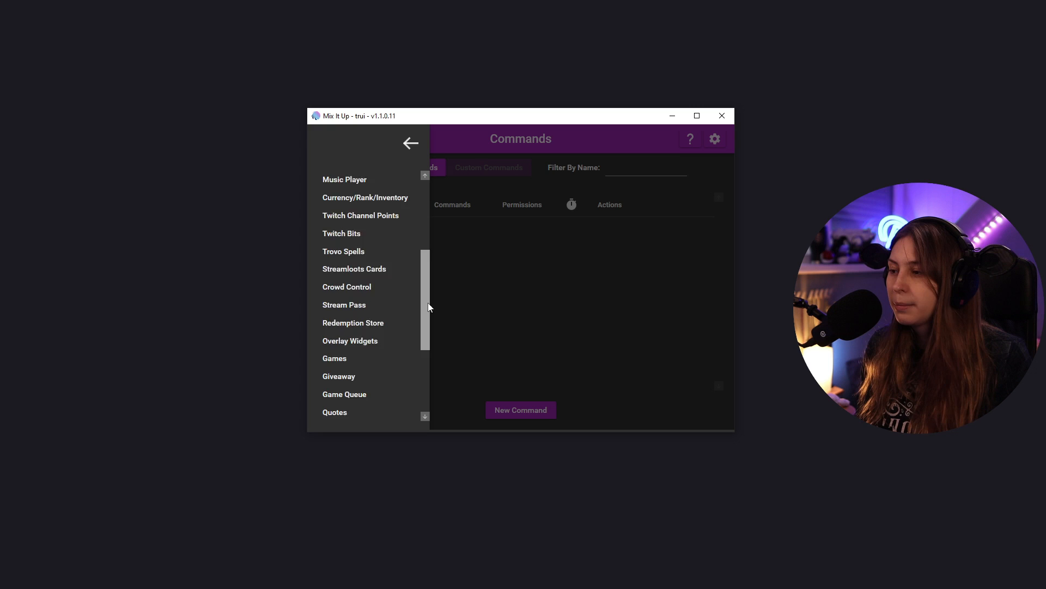
scroll("up", 3)
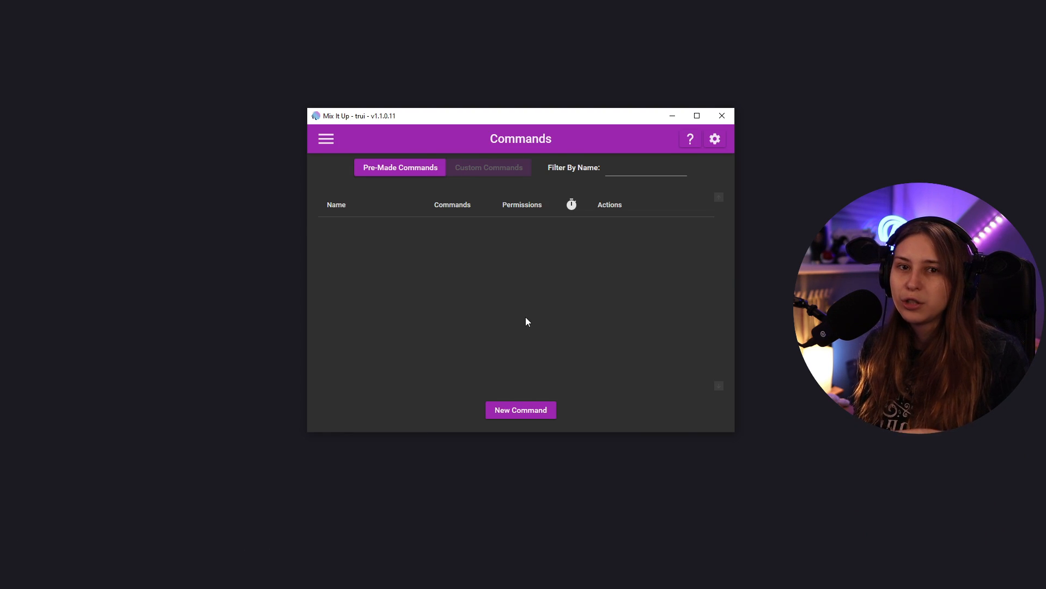
mouse_move(486, 116)
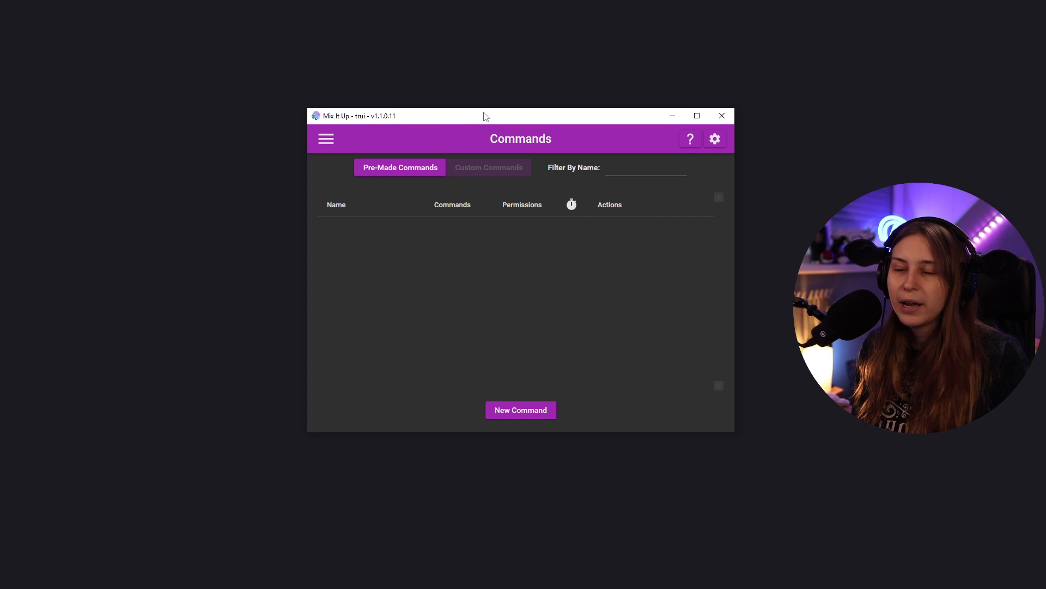
left_click_drag(485, 116, 488, 105)
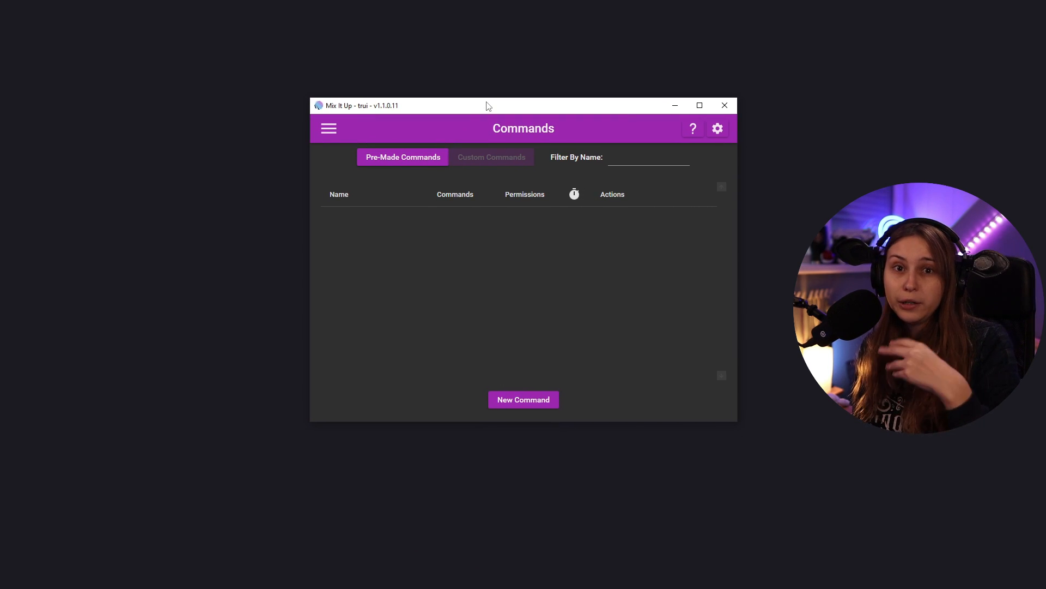